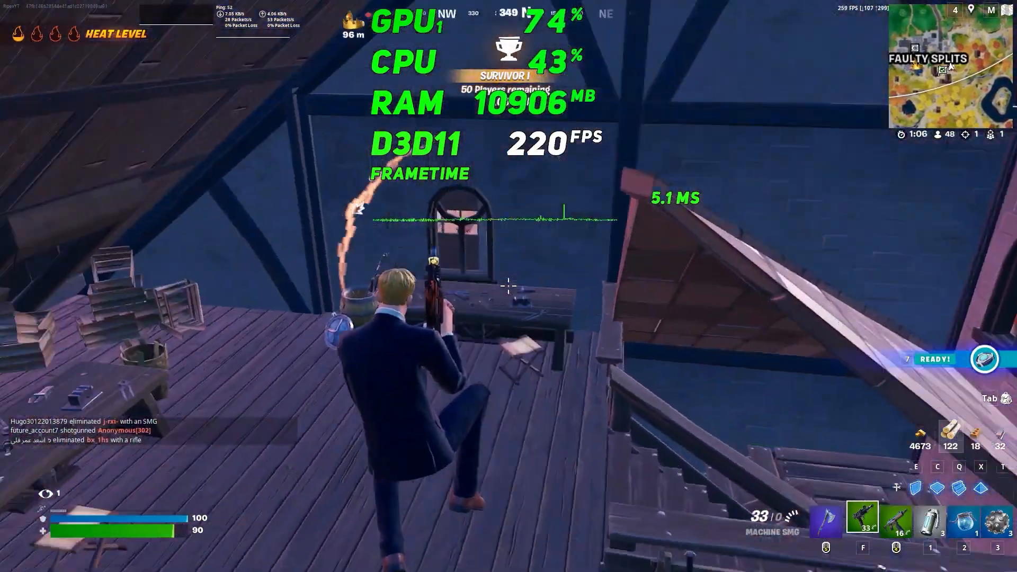
Play Fortnite with the FPS overlay showing high frame rates
key(1)
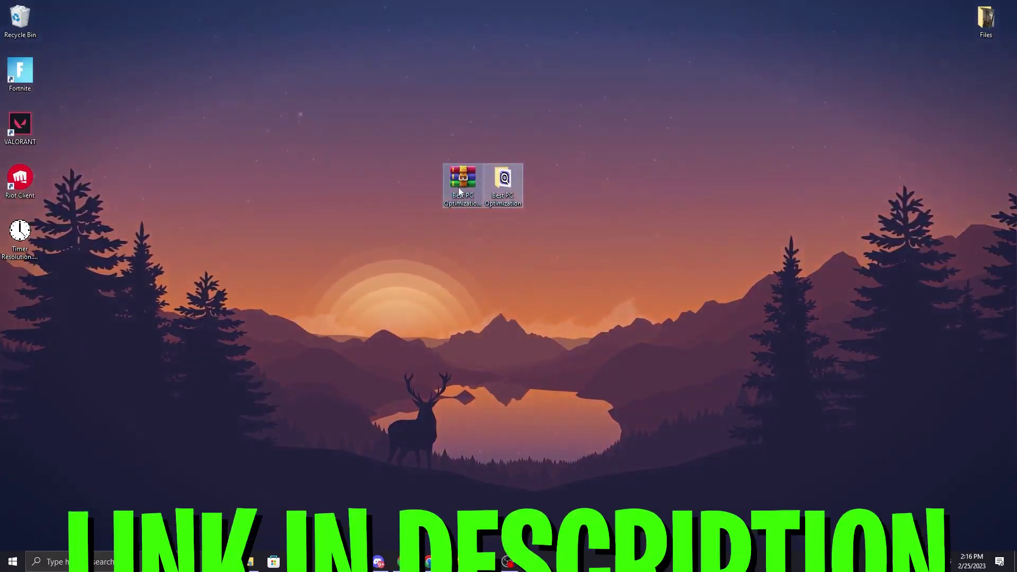
mouse_move(462, 181)
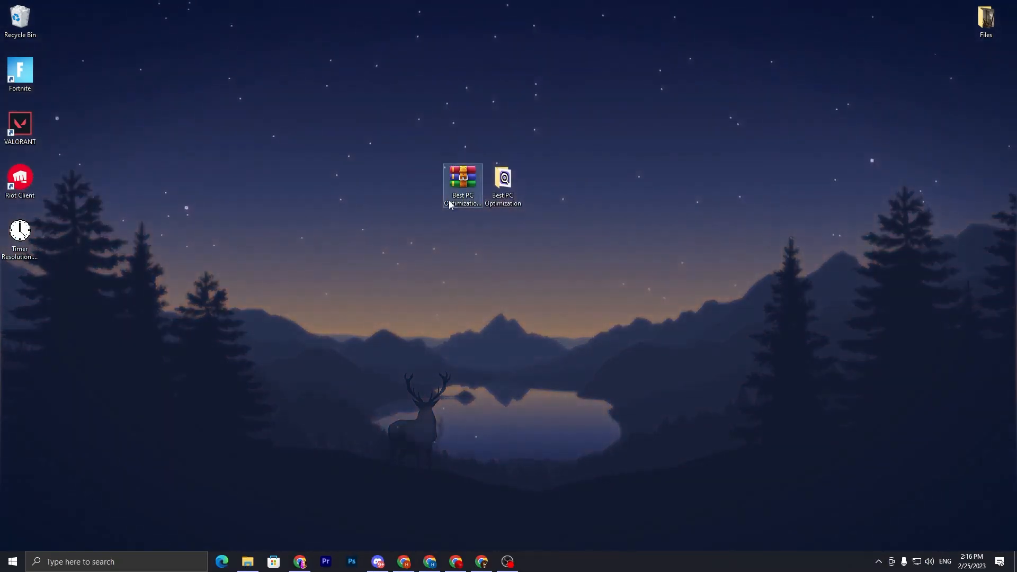
mouse_move(463, 185)
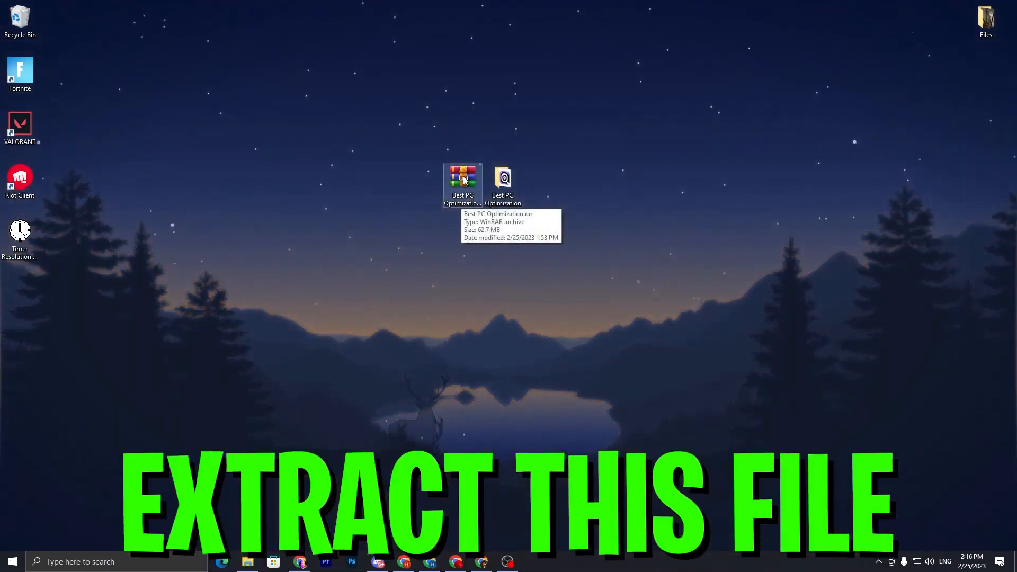
Extract Best PC Optimization.rar into the same folder
right_click(462, 187)
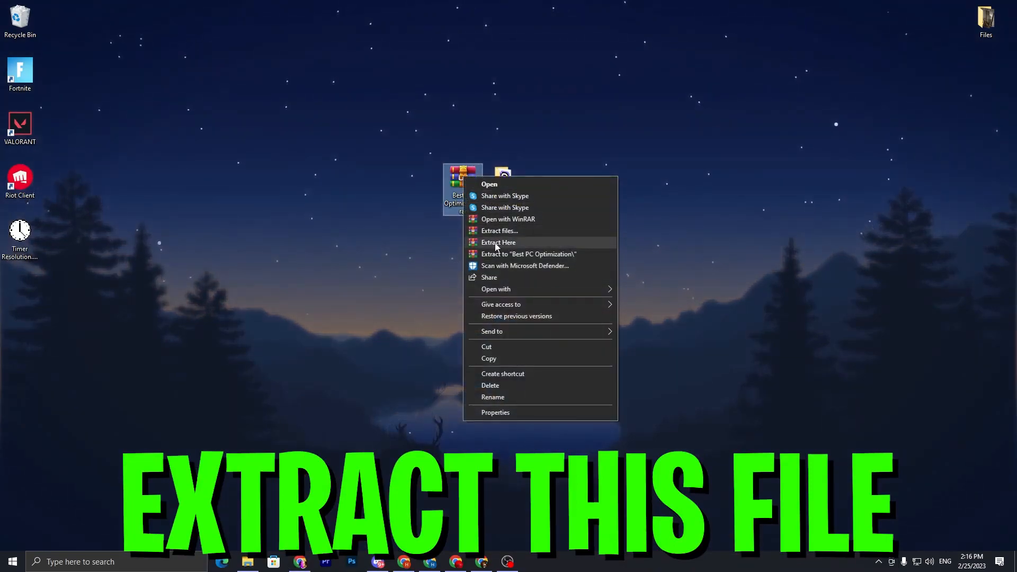
click(498, 242)
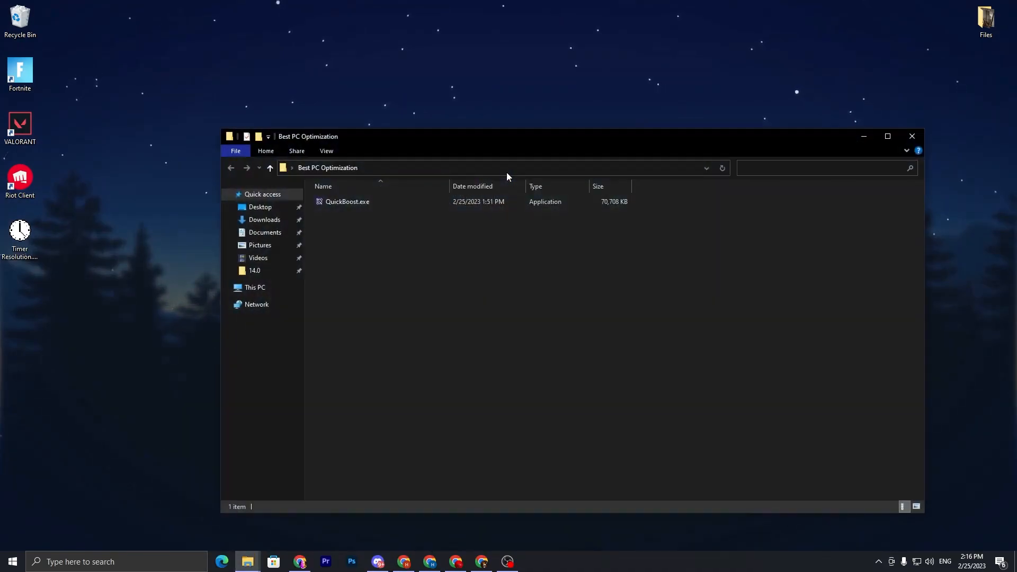
mouse_move(347, 202)
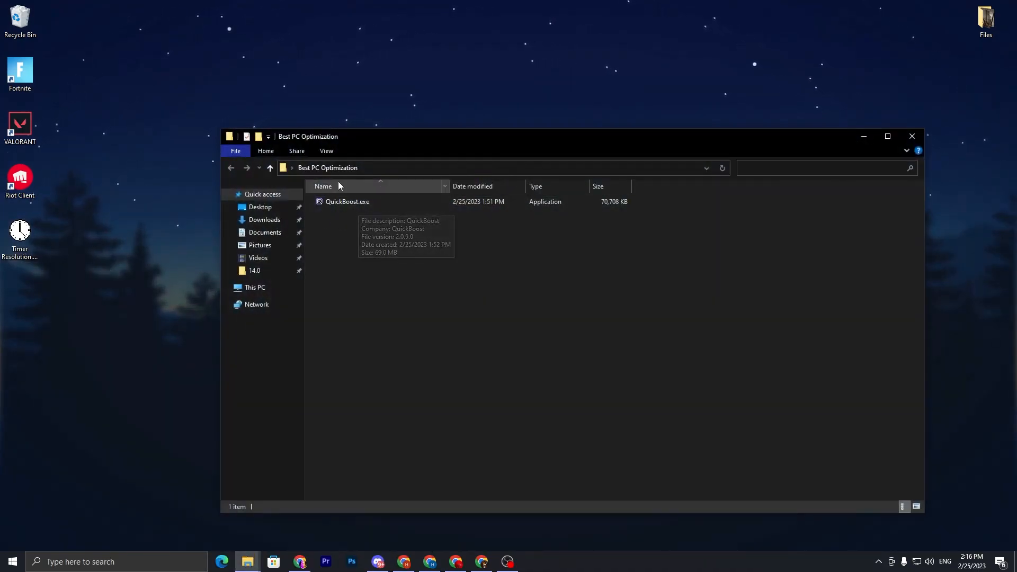
Launch QuickBoost.exe and enable exclusive full-screen with Xbox Game Bar disabled
double_click(348, 202)
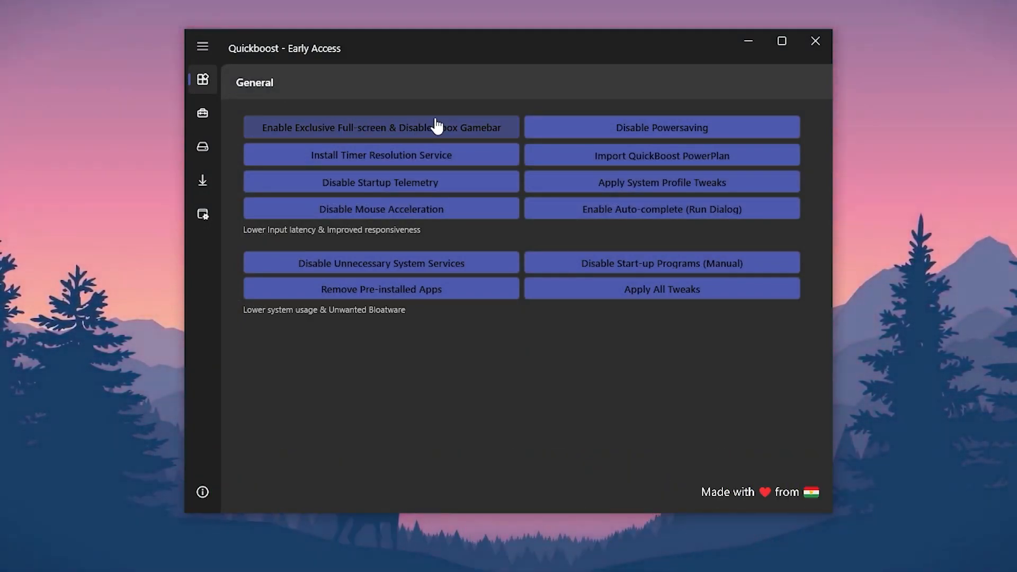
mouse_move(509, 125)
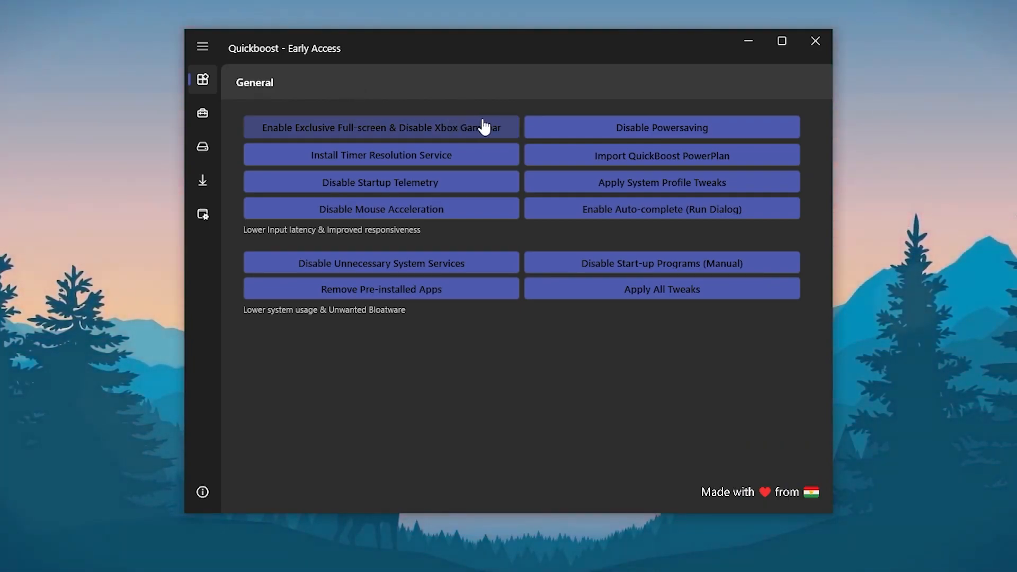
click(379, 127)
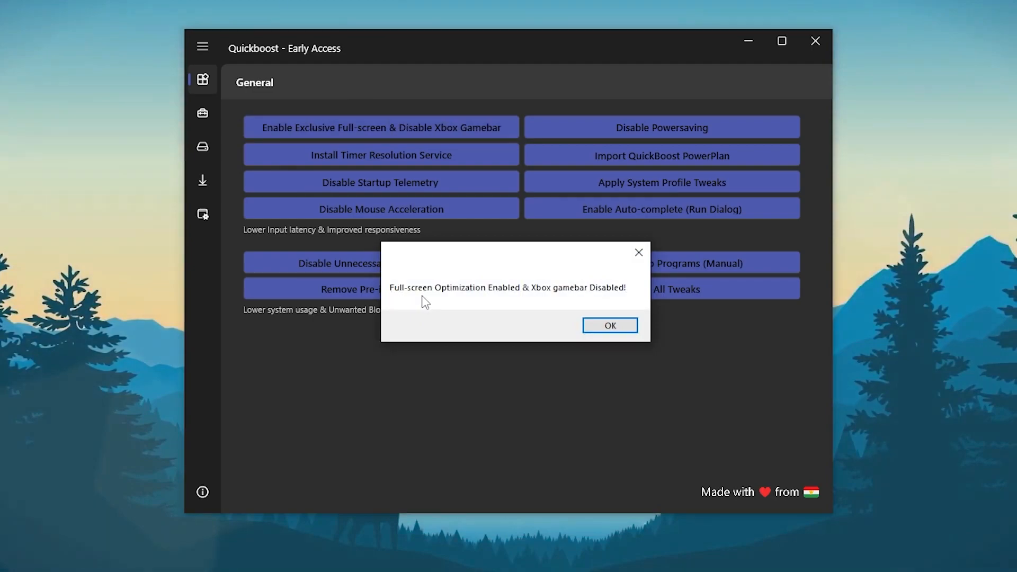
mouse_move(581, 308)
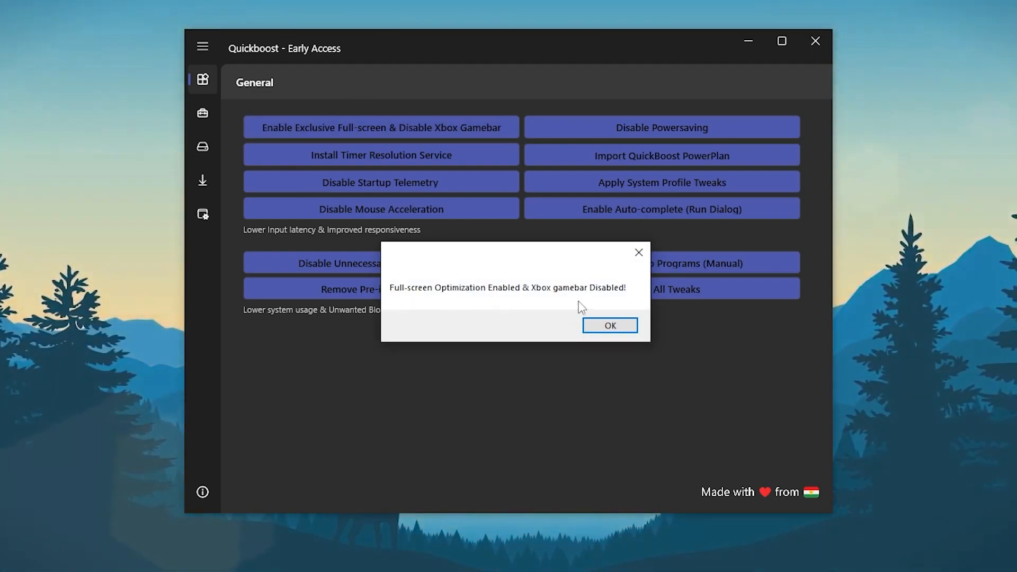
click(608, 325)
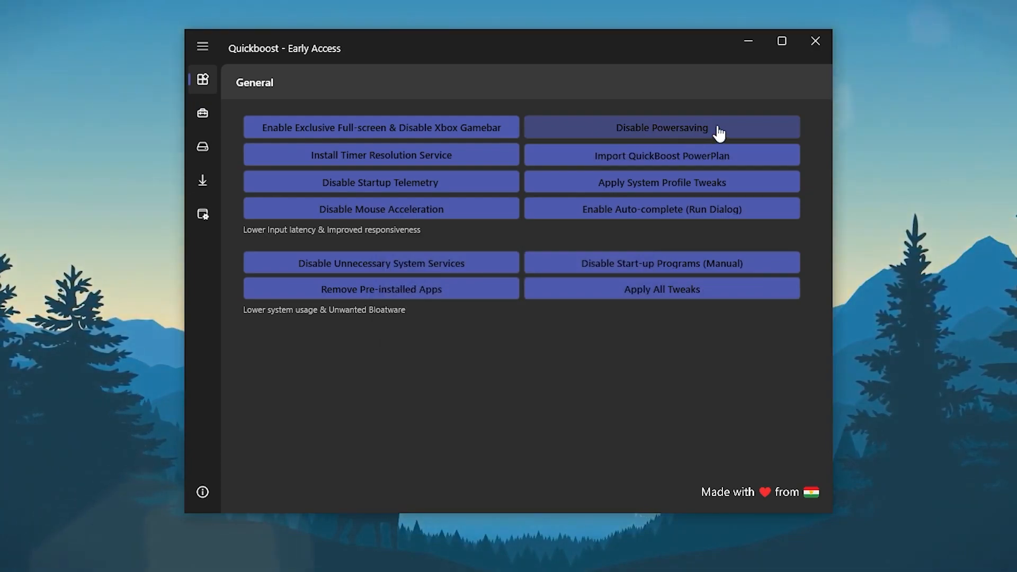
Disable power saving and install the timer resolution service, confirming each
click(662, 127)
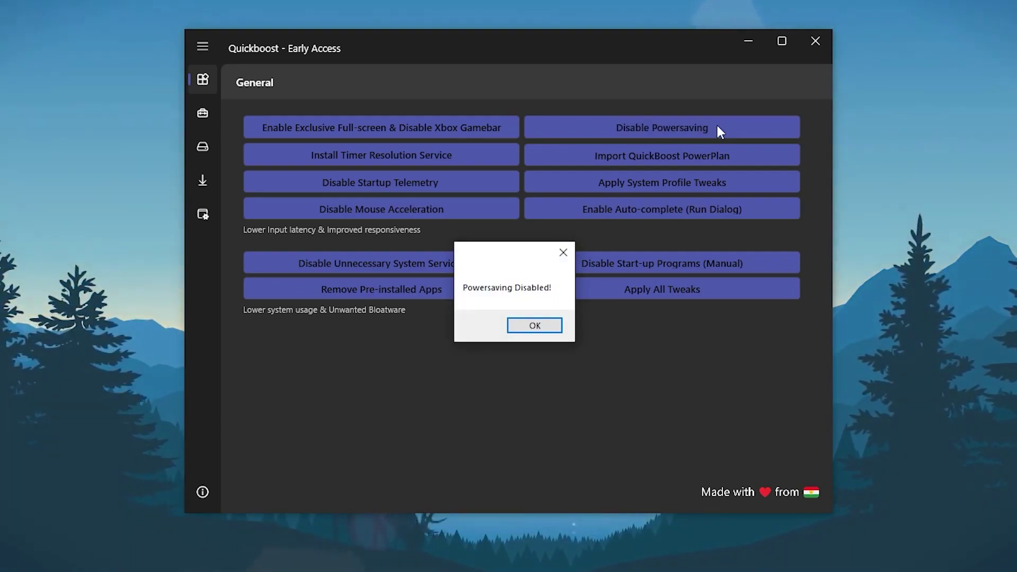
click(534, 325)
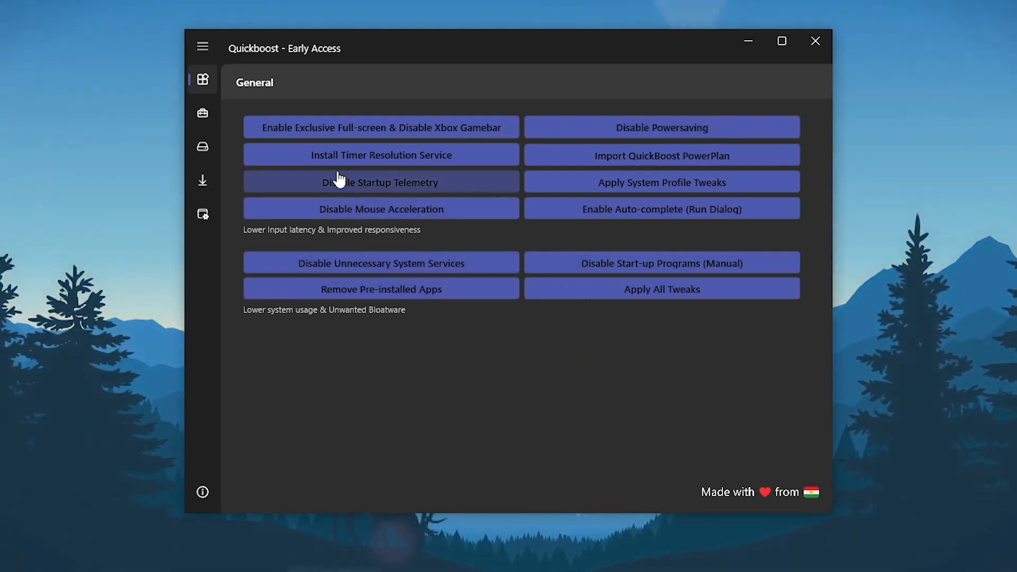
mouse_move(489, 157)
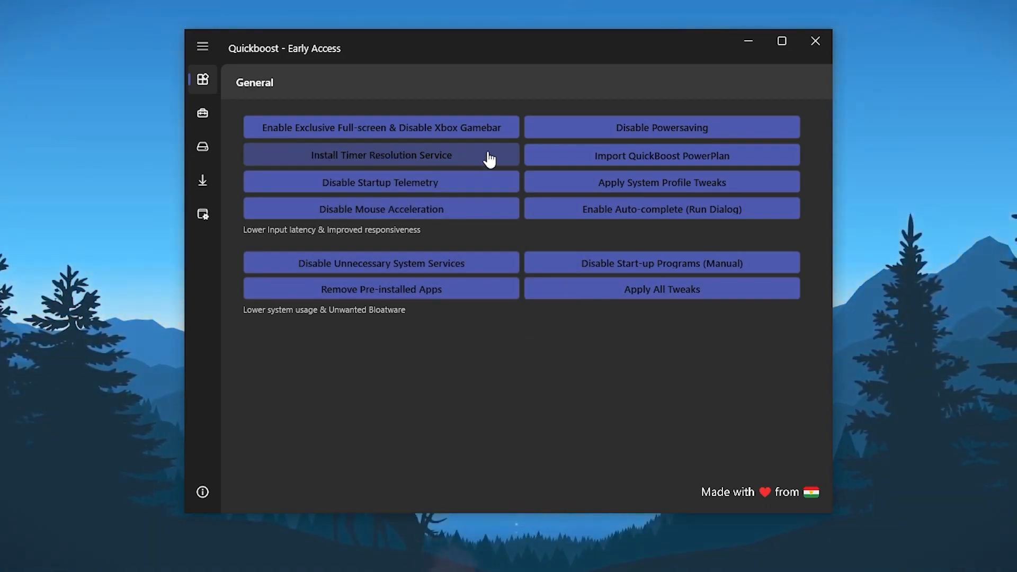
click(380, 155)
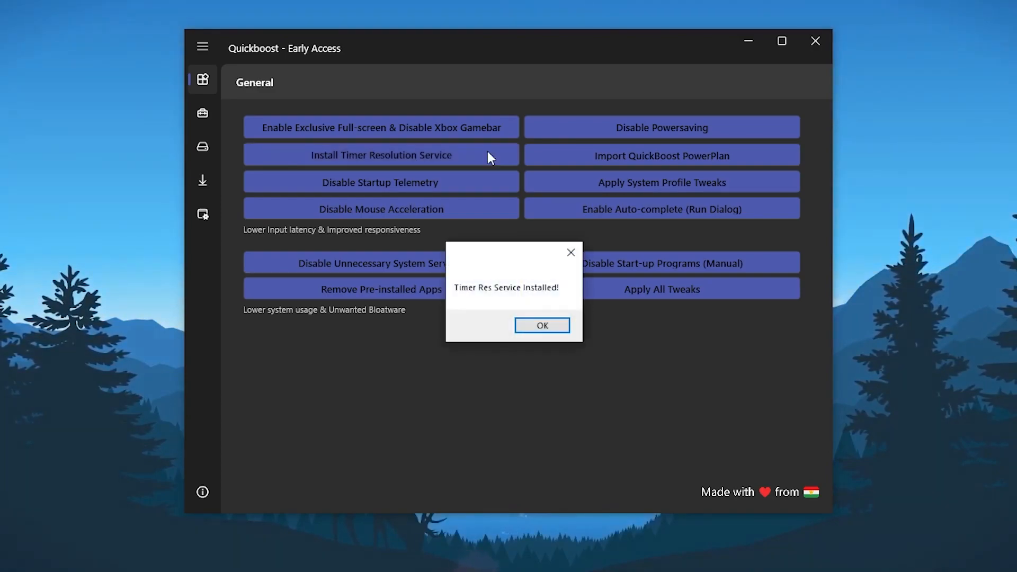
mouse_move(567, 260)
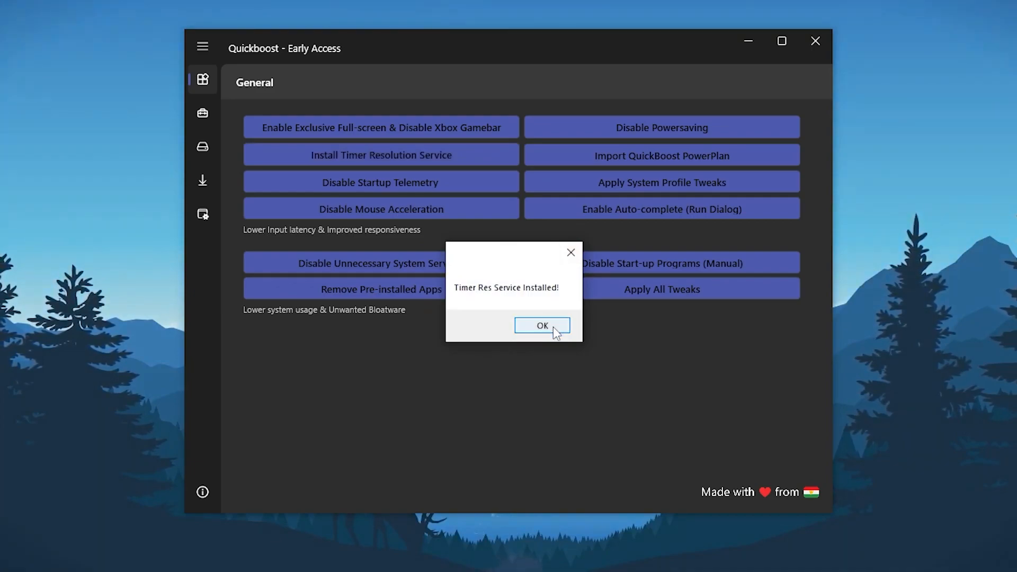
click(542, 325)
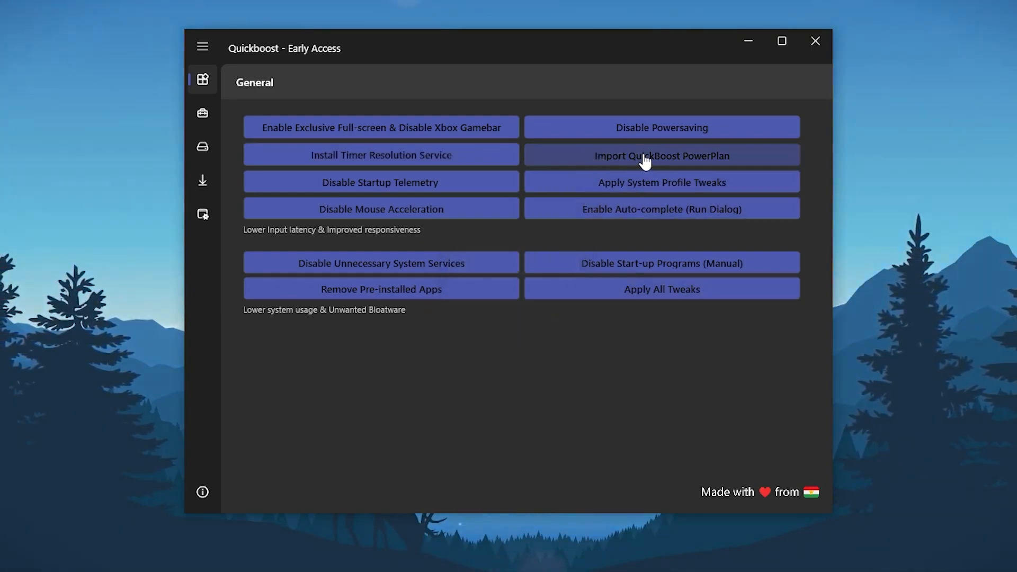
mouse_move(732, 161)
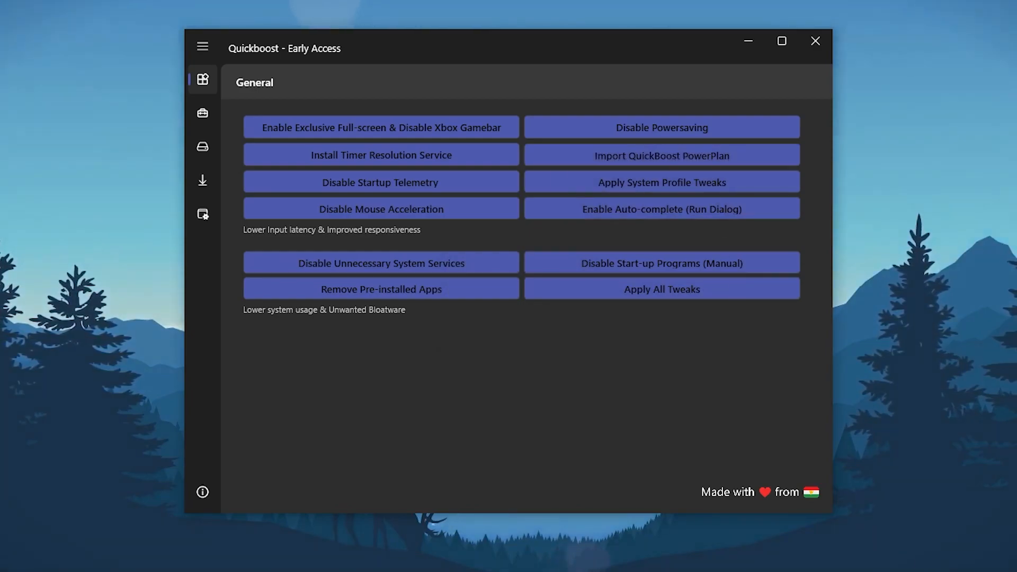
click(661, 155)
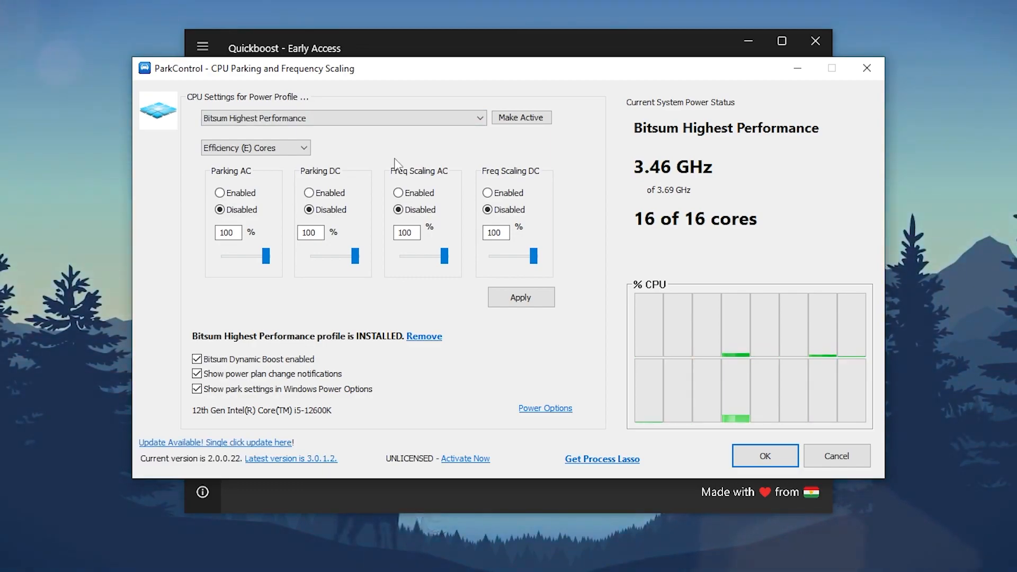
mouse_move(401, 252)
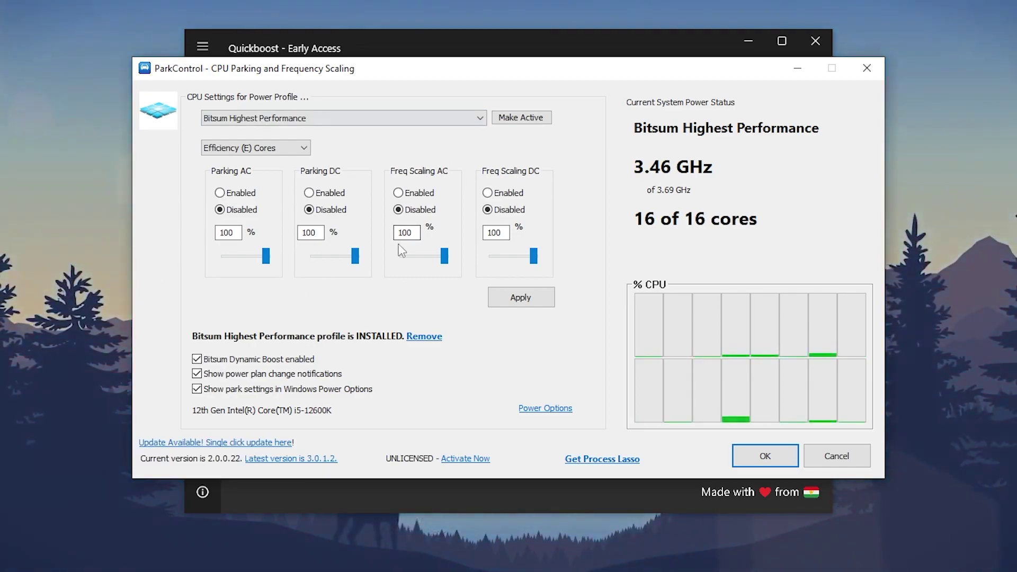
mouse_move(833, 479)
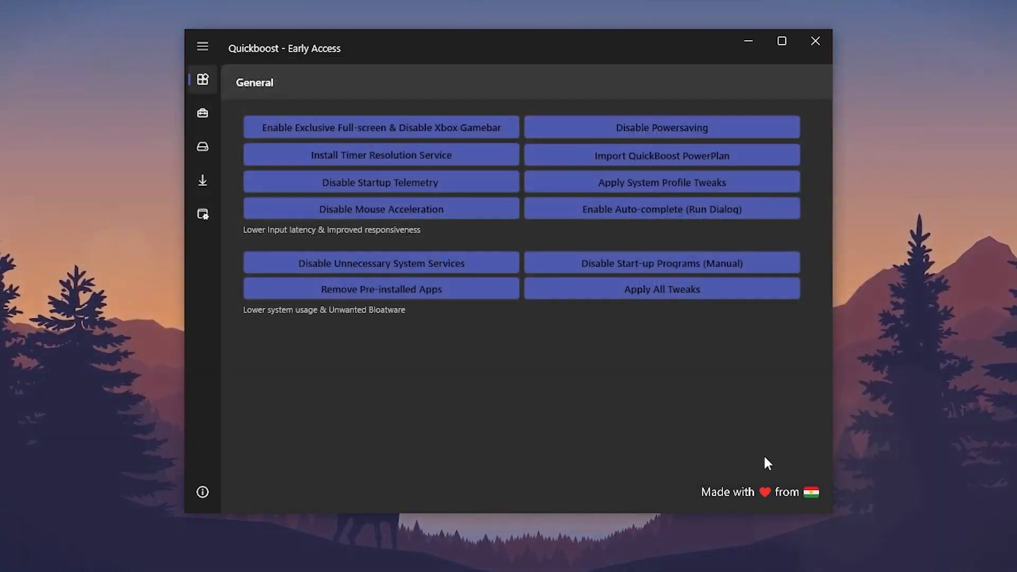
mouse_move(598, 164)
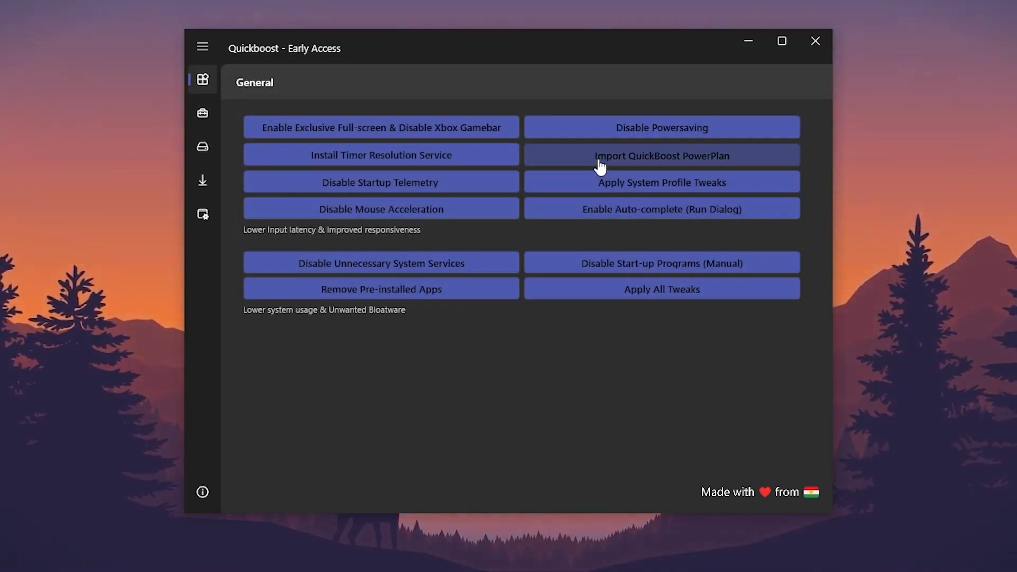
Import and apply the QuickBoost power plan
click(662, 155)
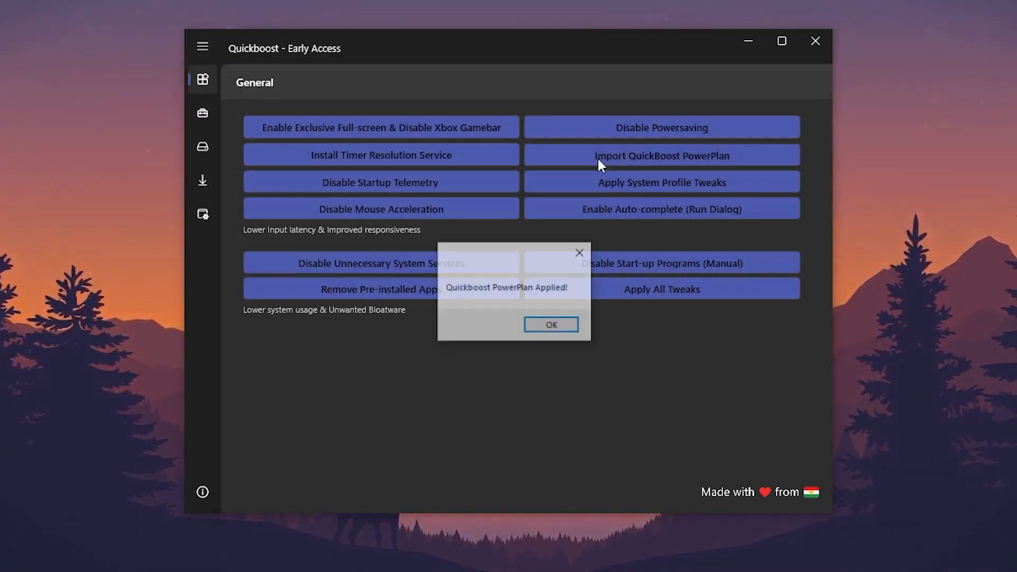
click(550, 324)
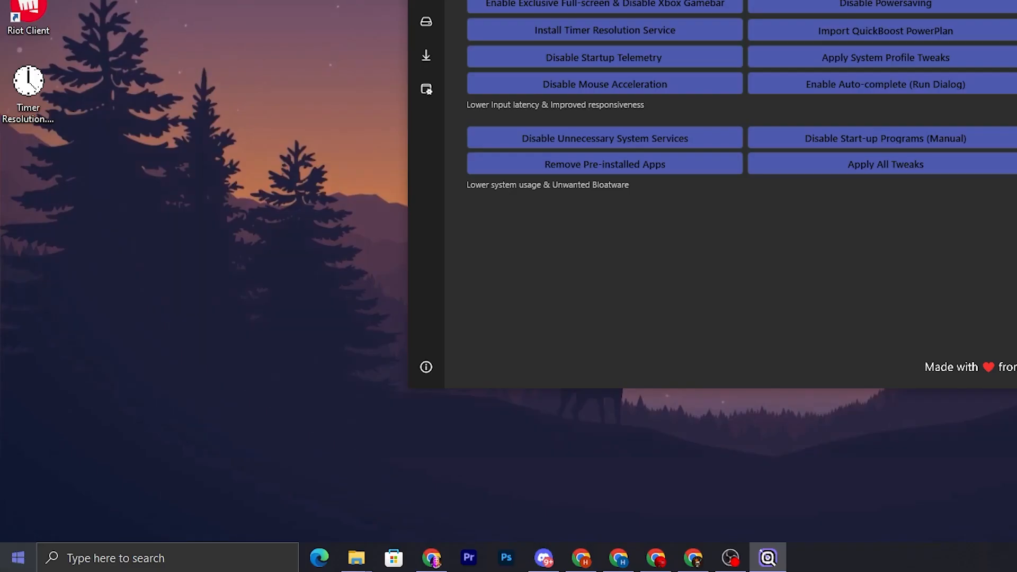
Search for 'power & sleep settings' and reach the additional power plan settings
click(18, 559)
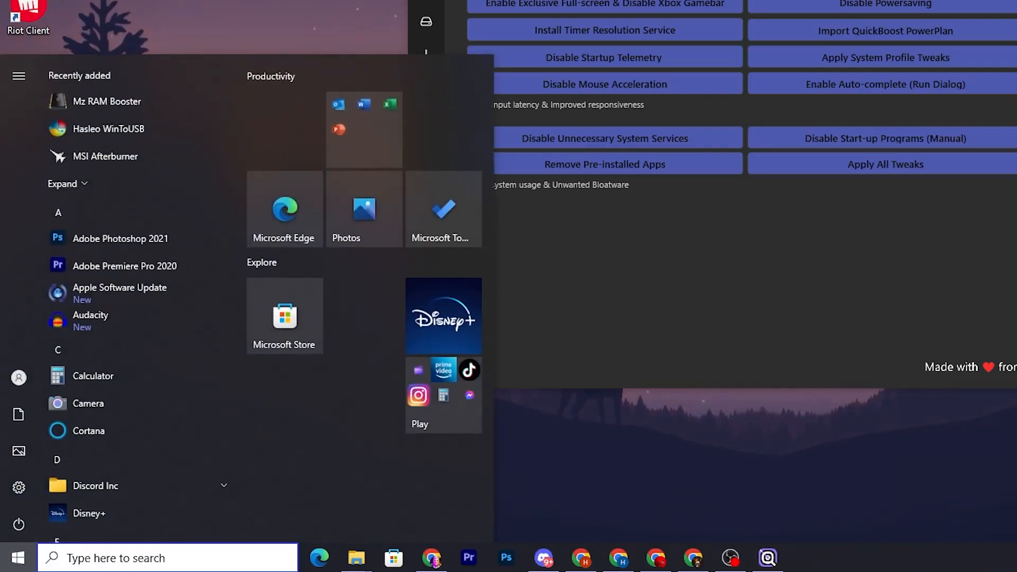
text(power & sleep settings)
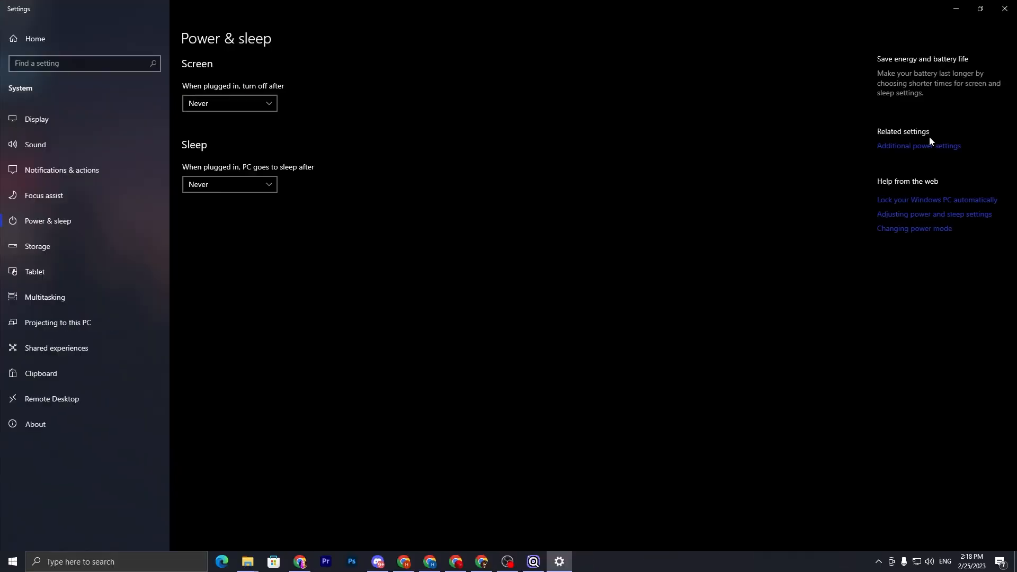
click(919, 145)
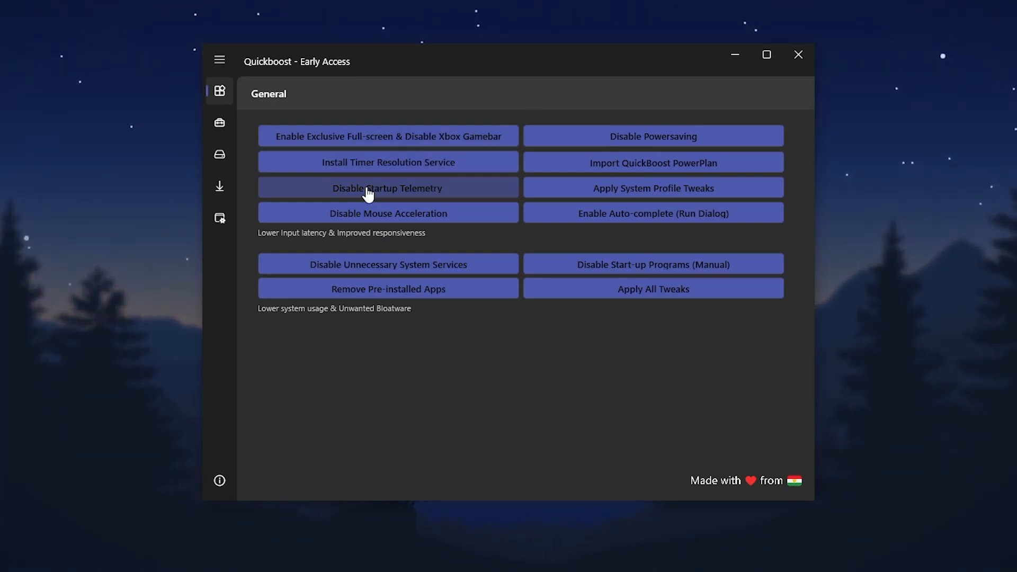
Disable startup telemetry and mouse acceleration, confirming each
click(388, 188)
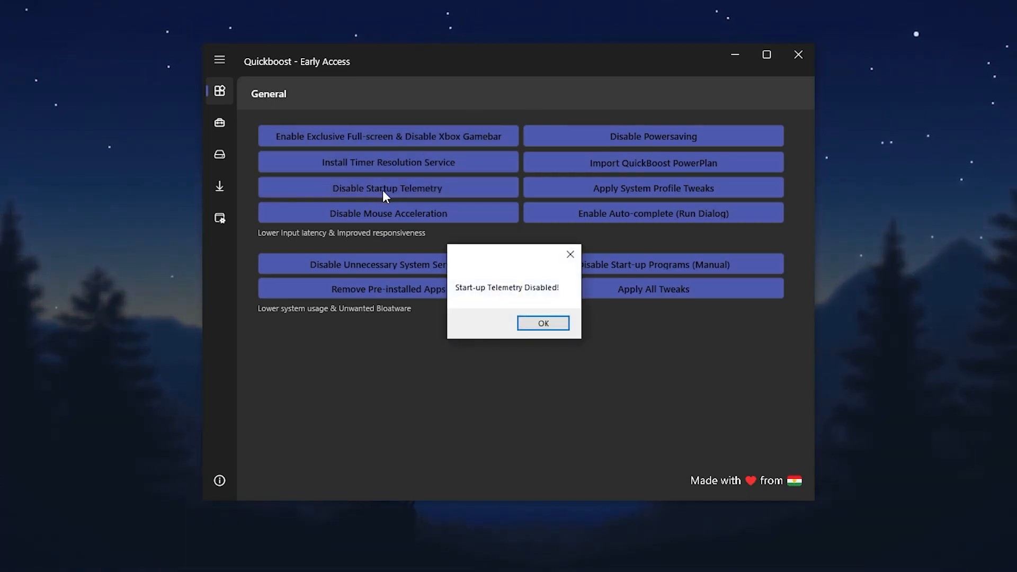
click(543, 324)
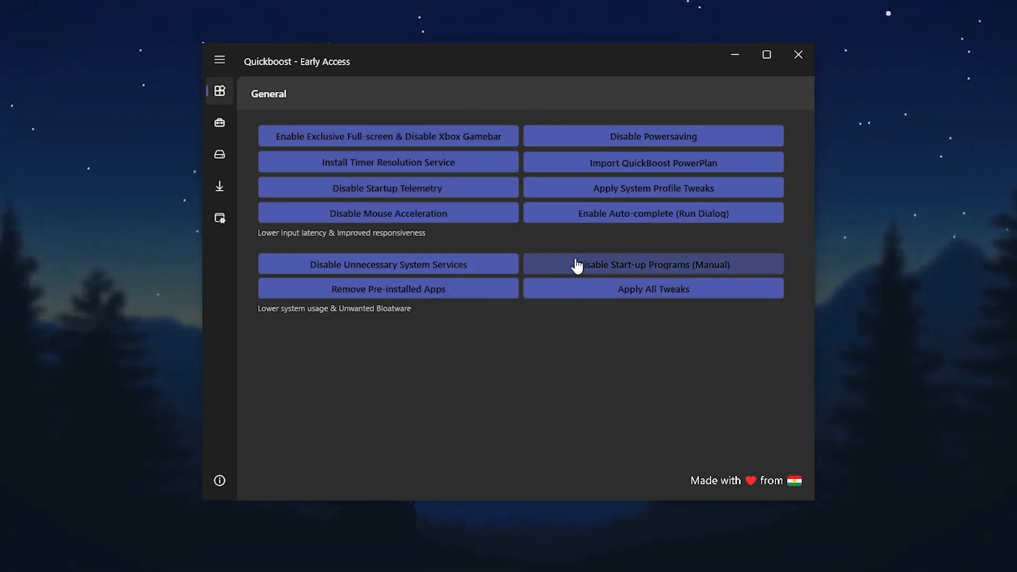
mouse_move(625, 197)
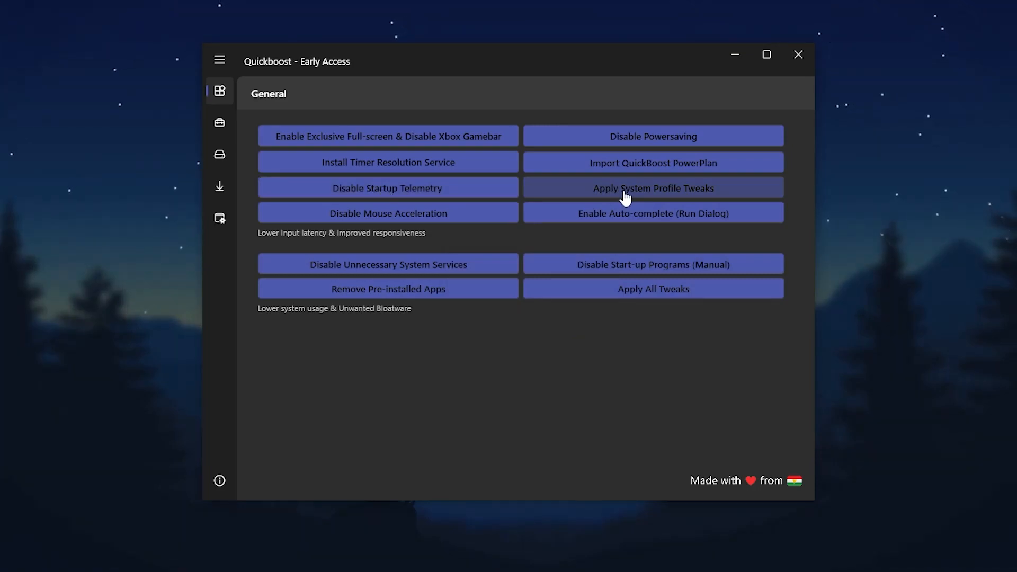
mouse_move(431, 324)
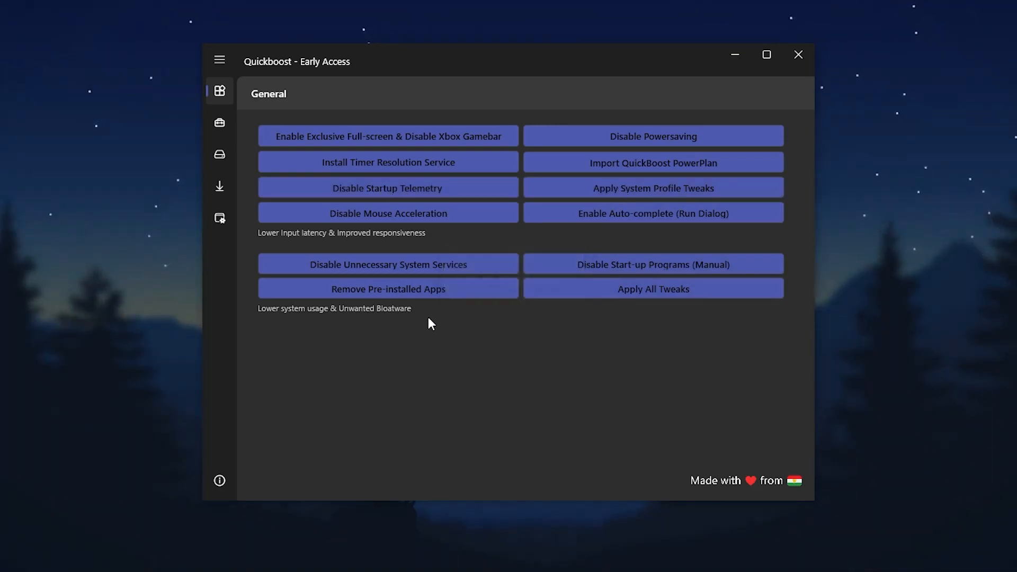
click(388, 213)
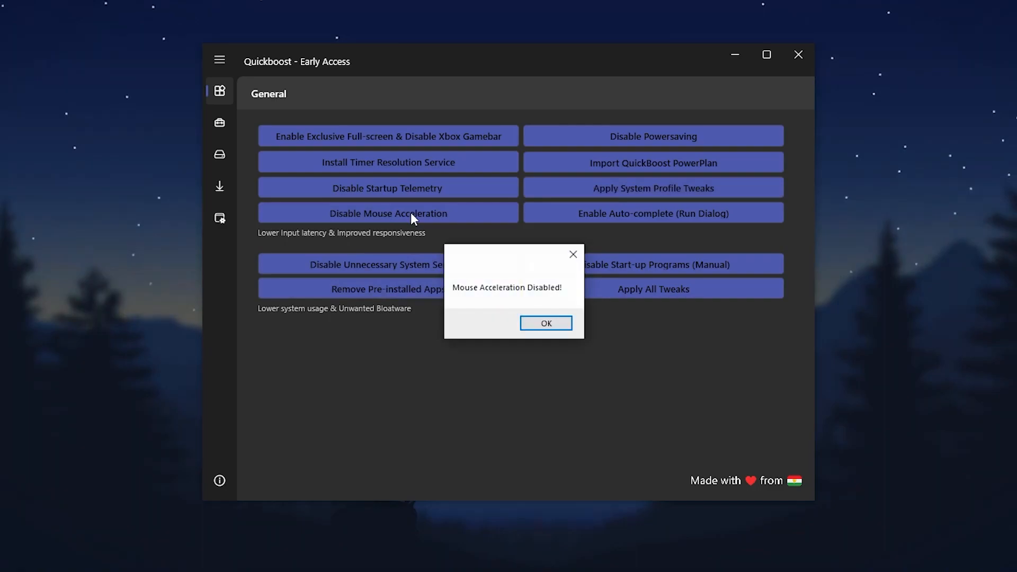
click(546, 323)
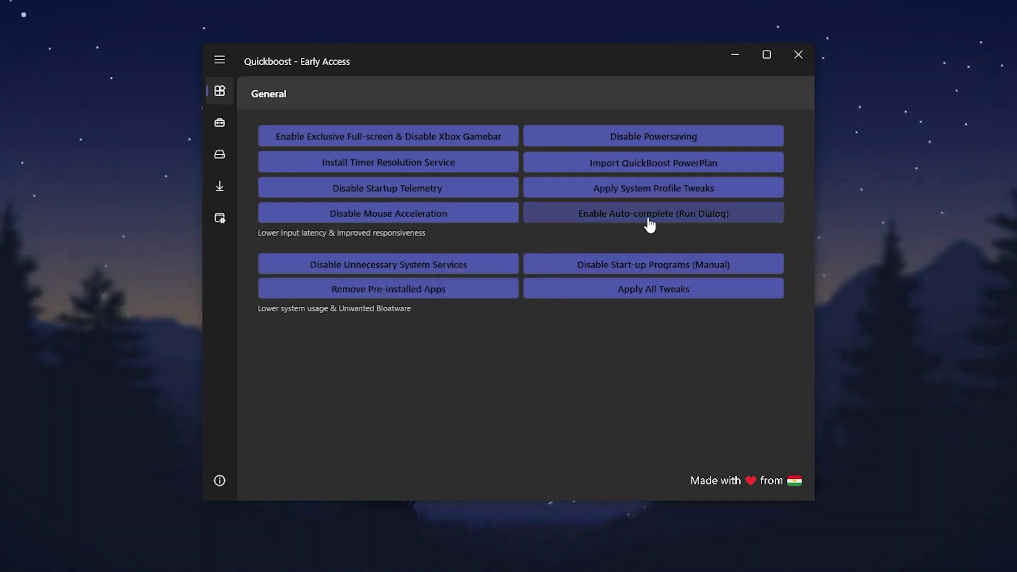
Enable Run dialog auto-complete, disable unnecessary system services, and bring up the startup programs list
click(653, 213)
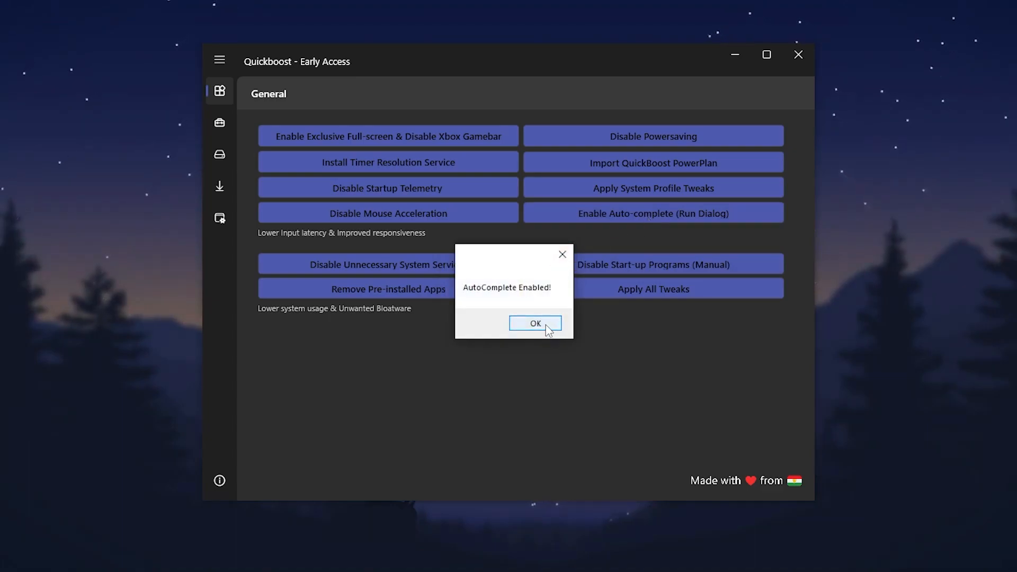
click(534, 323)
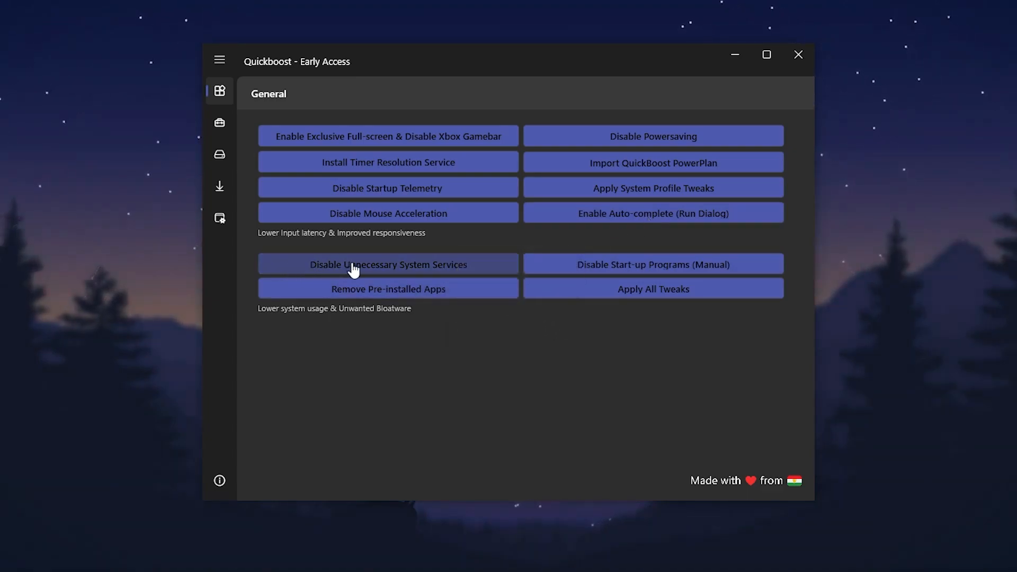
mouse_move(405, 278)
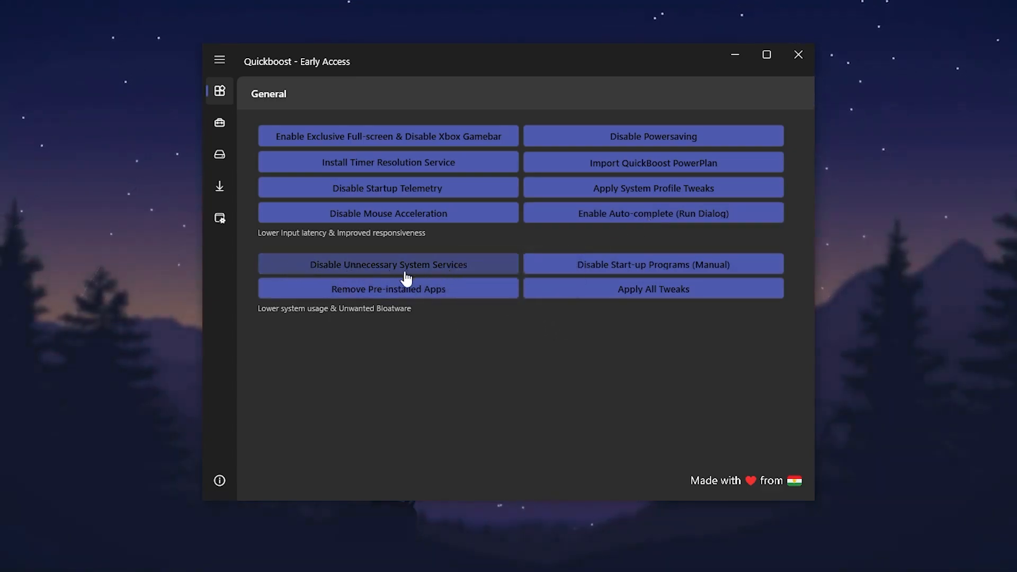
click(387, 264)
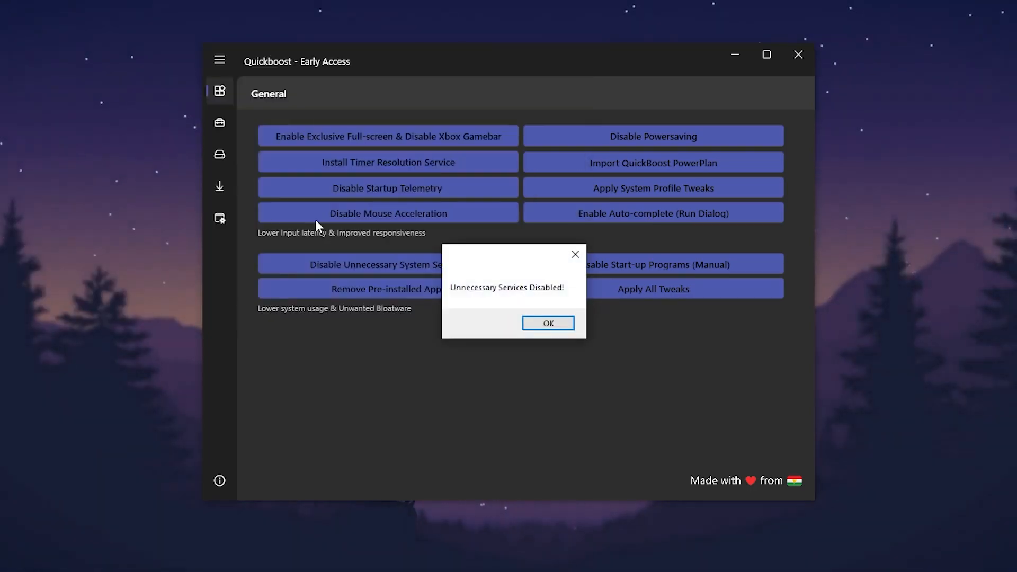
click(548, 323)
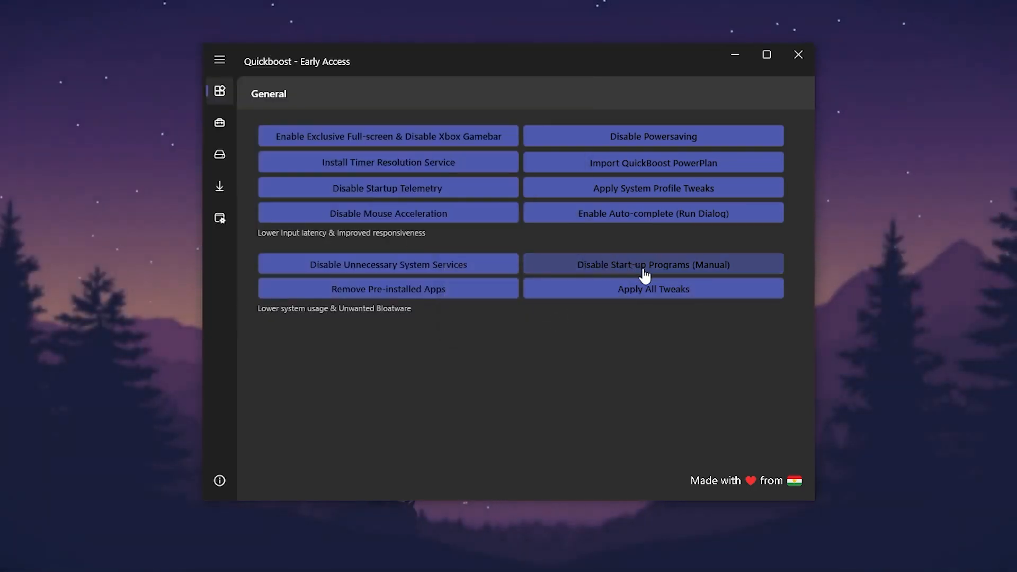
click(653, 264)
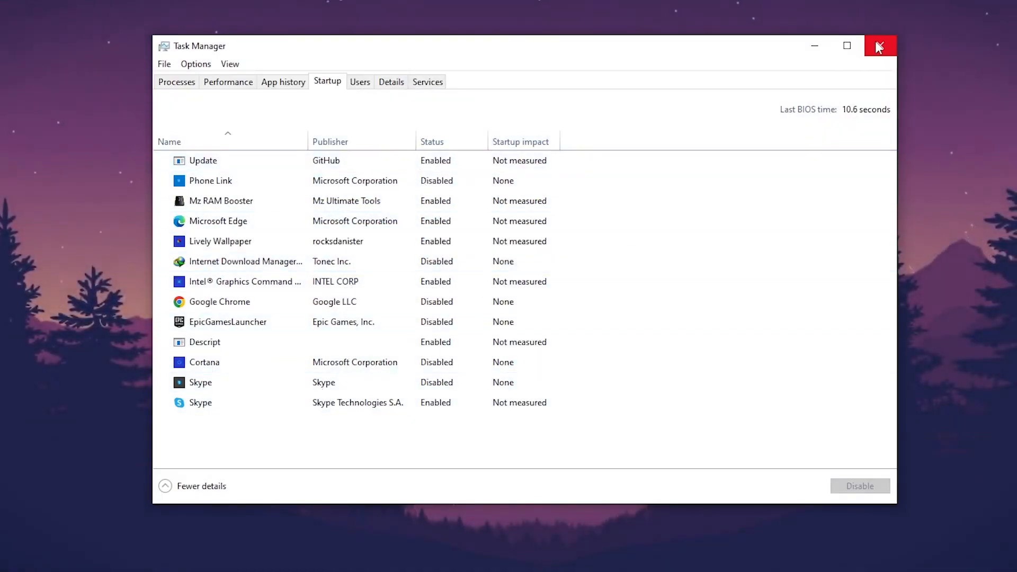
Disable Skype, Microsoft Edge and other unwanted startup entries, then close Task Manager
right_click(200, 402)
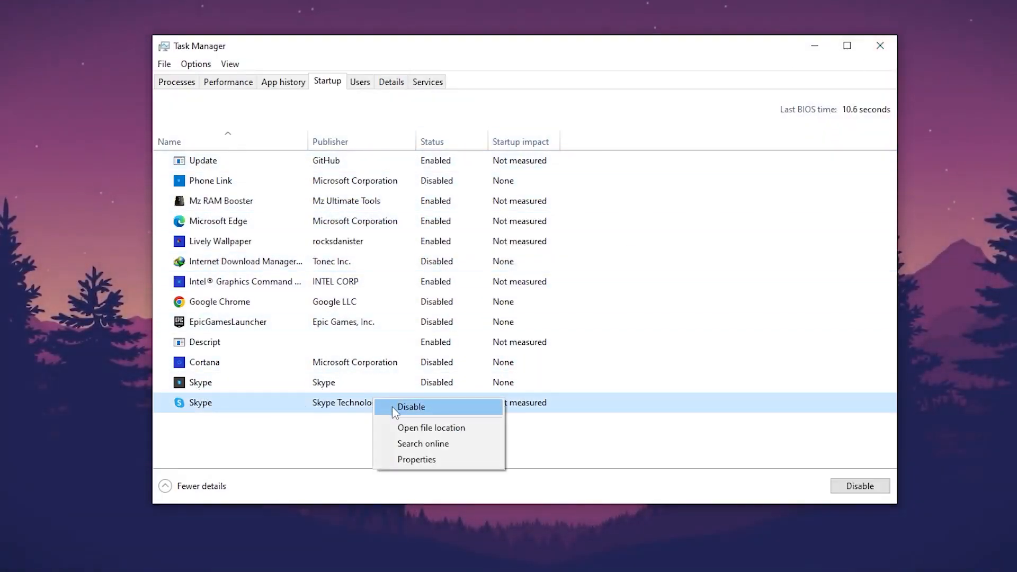
click(411, 407)
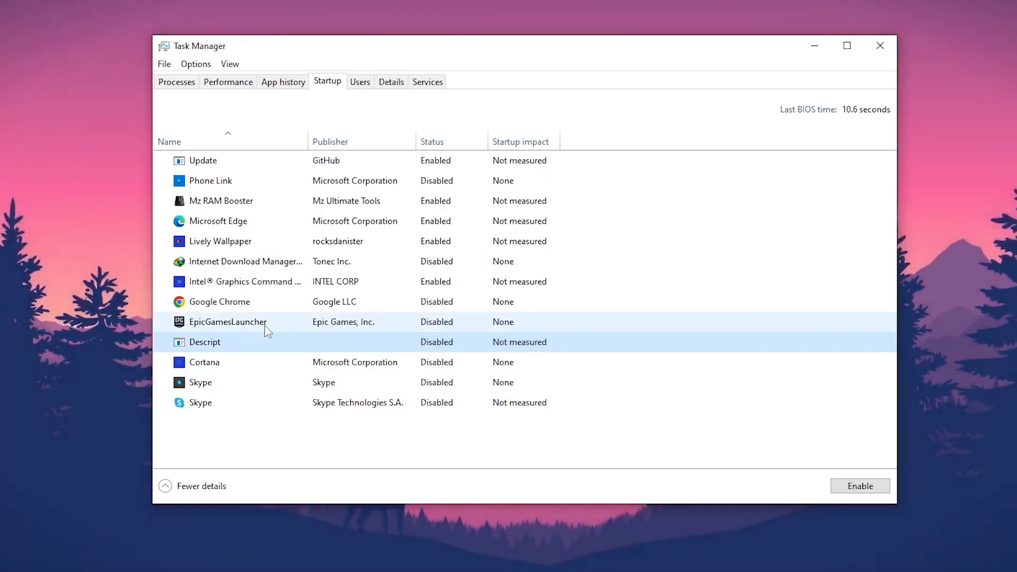
mouse_move(368, 327)
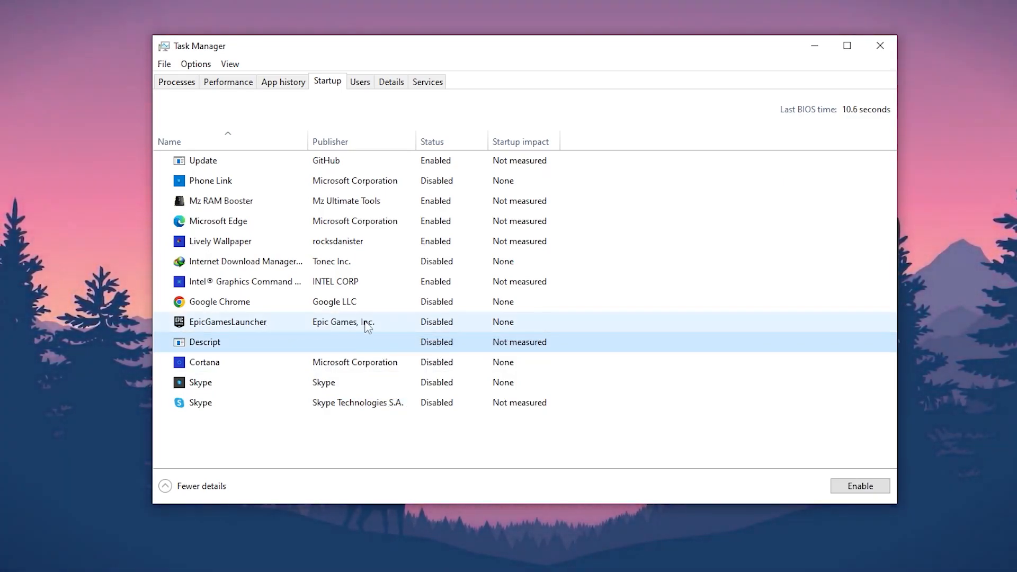
mouse_move(419, 328)
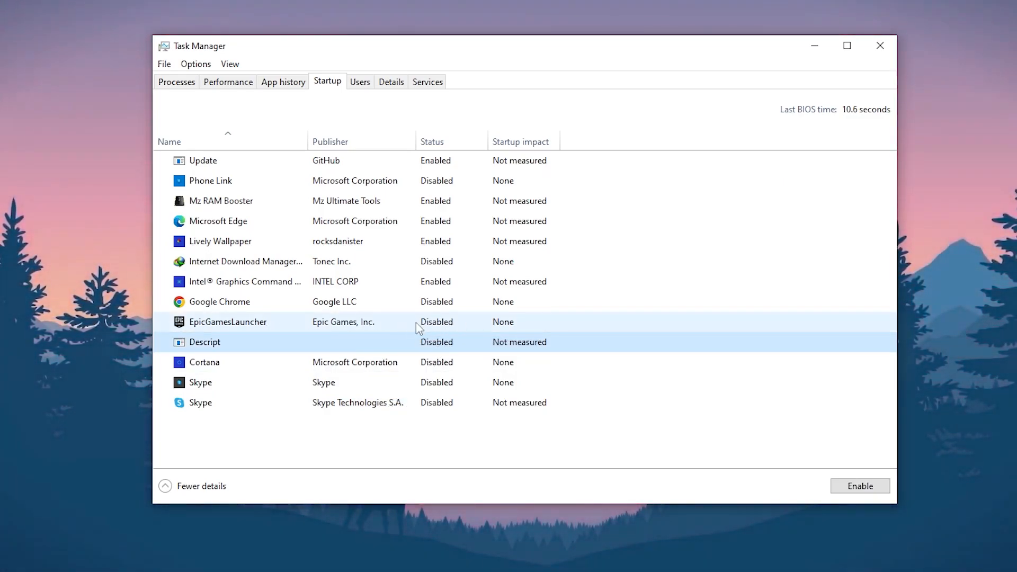
click(220, 240)
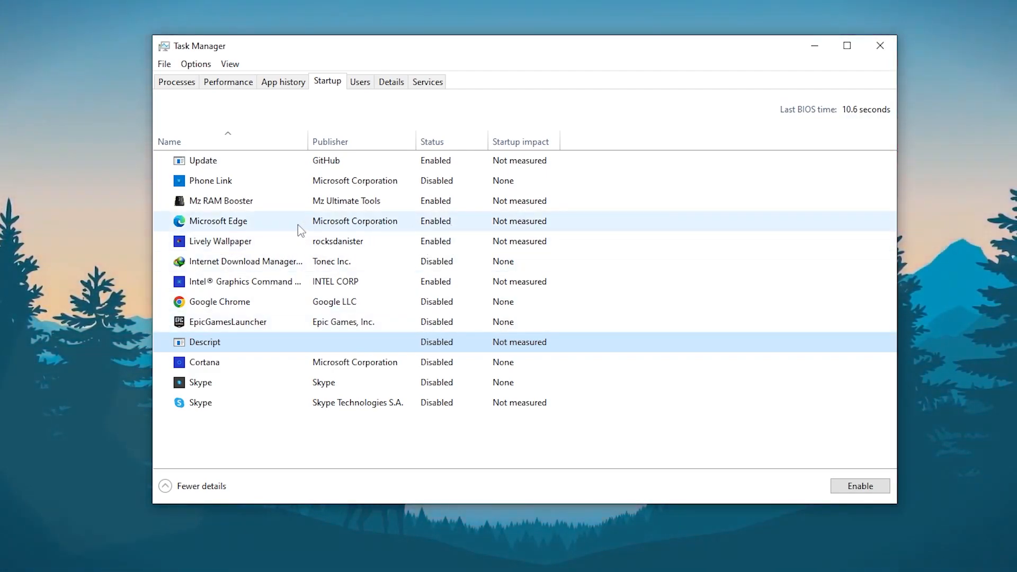
click(219, 221)
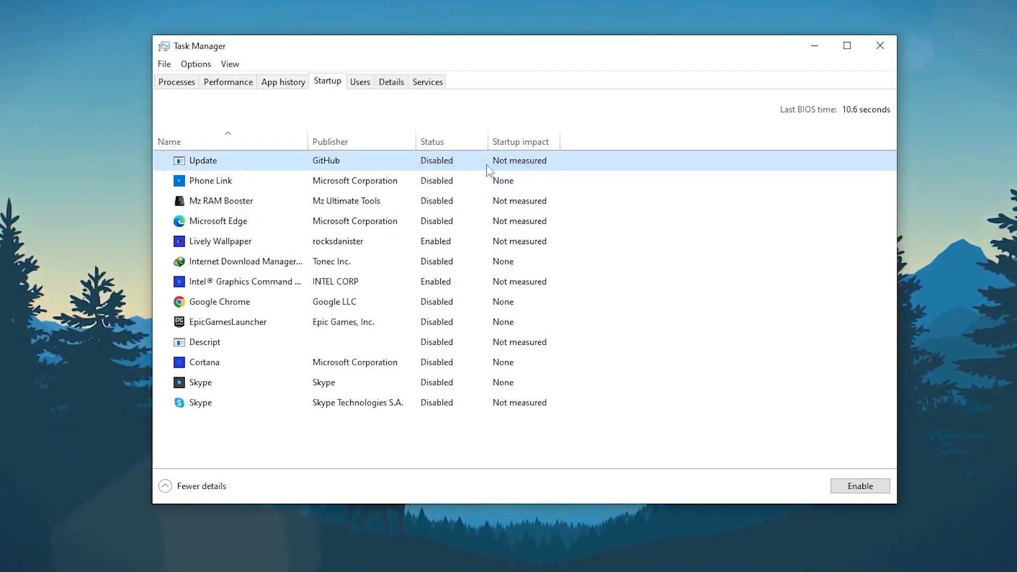
mouse_move(881, 46)
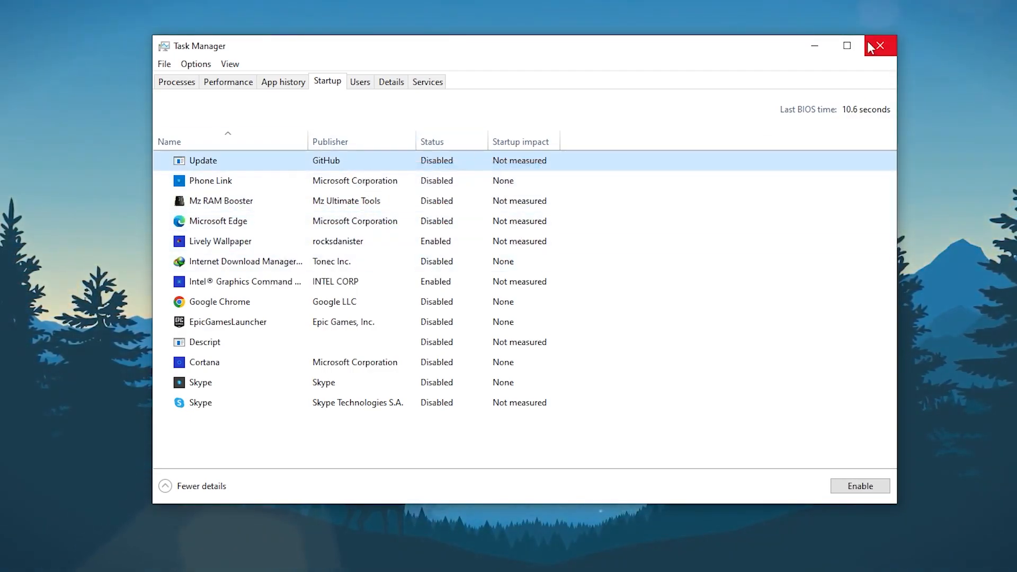
click(880, 46)
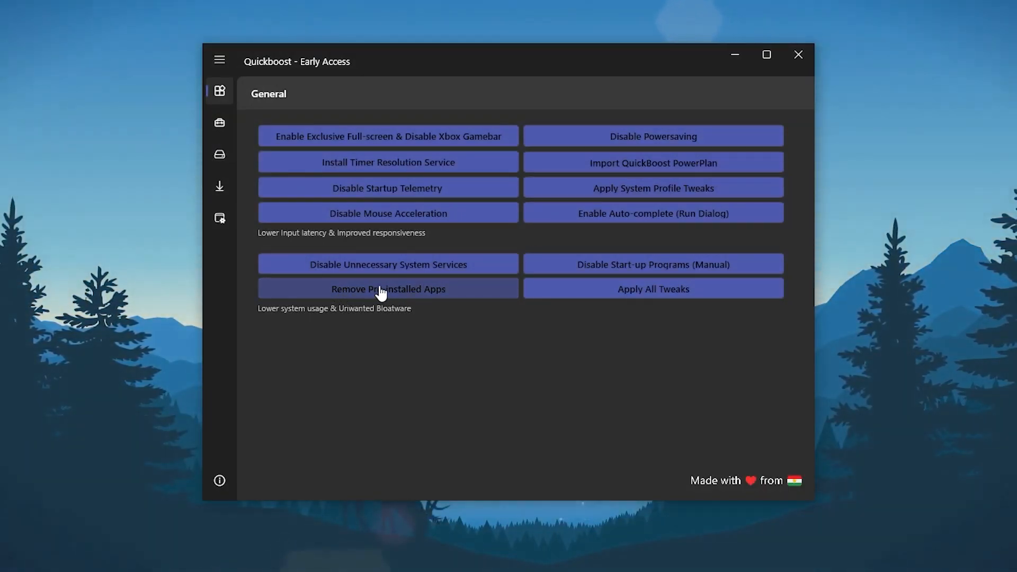
Remove the pre-installed Windows apps
click(388, 288)
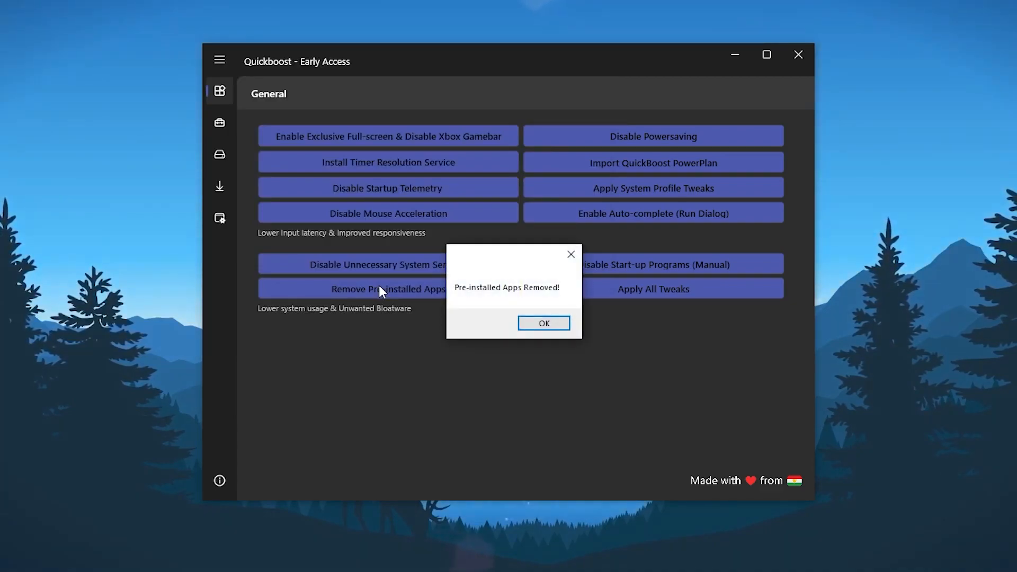
mouse_move(544, 323)
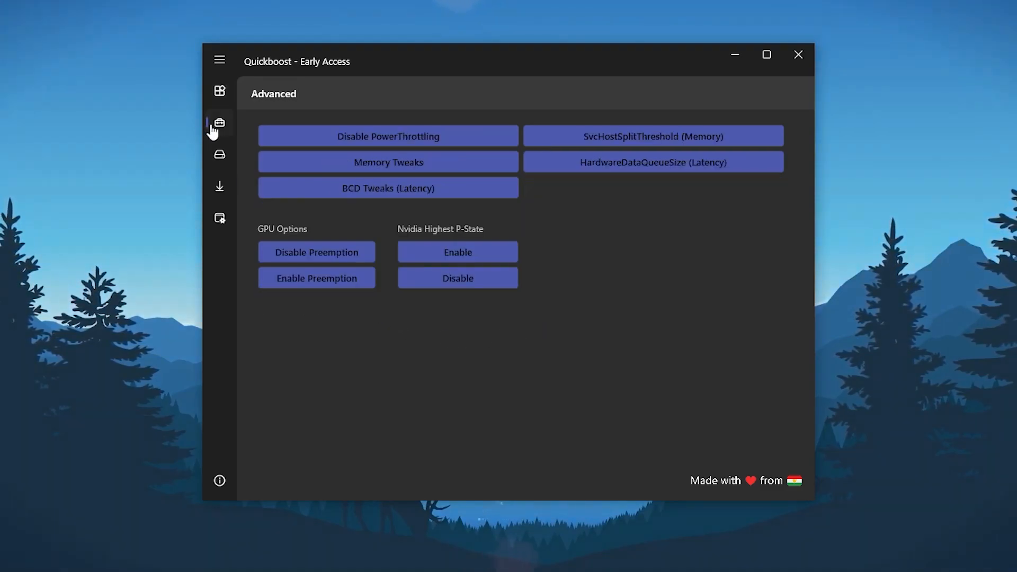
mouse_move(468, 137)
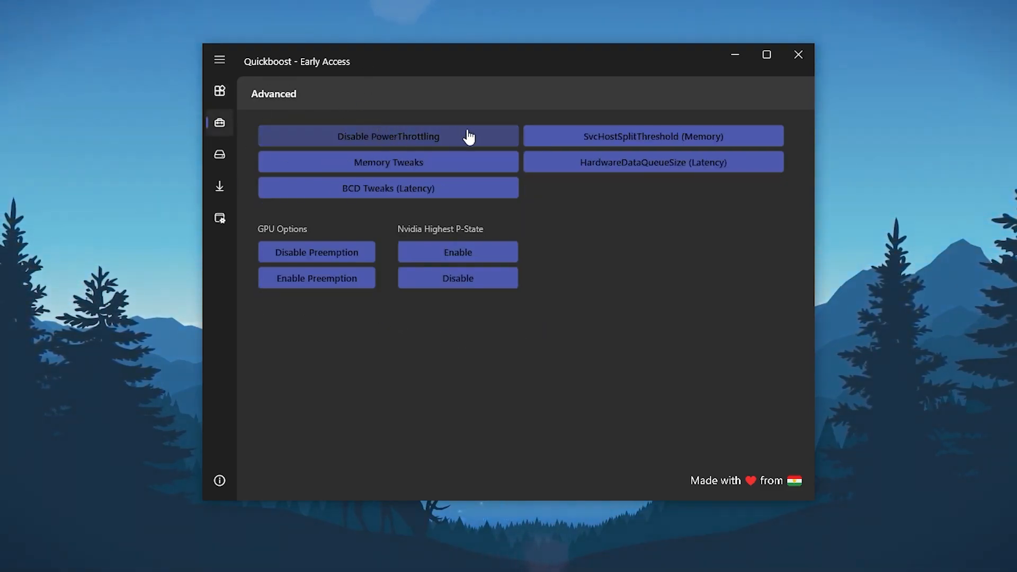
Turn off power throttling and acknowledge the confirmation
click(388, 136)
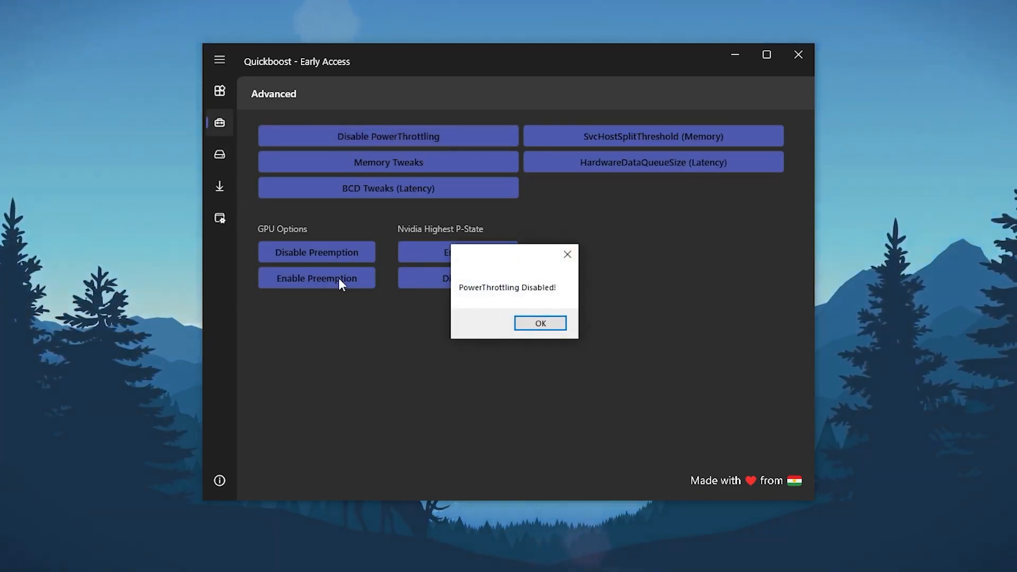
mouse_move(458, 248)
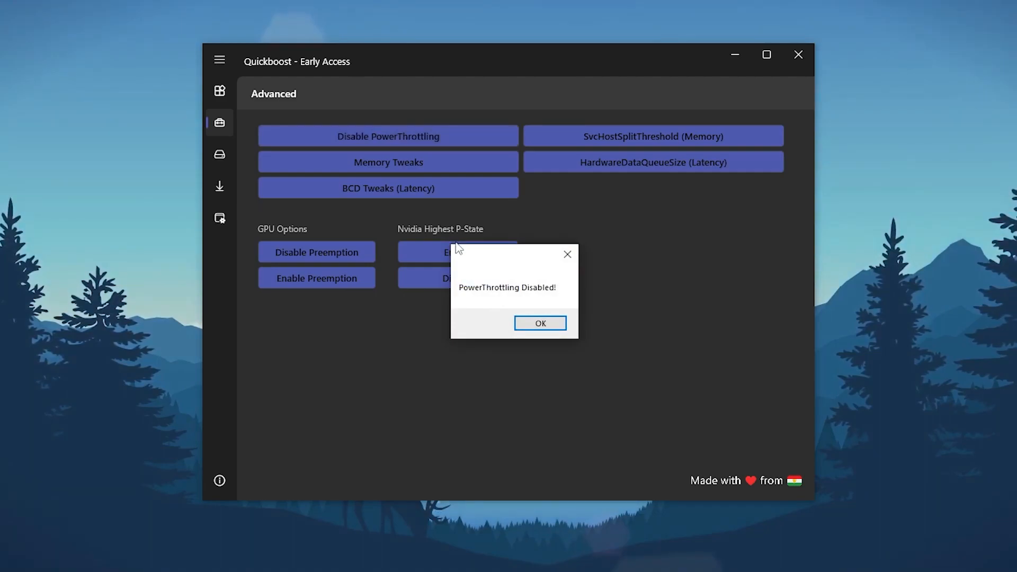
click(540, 323)
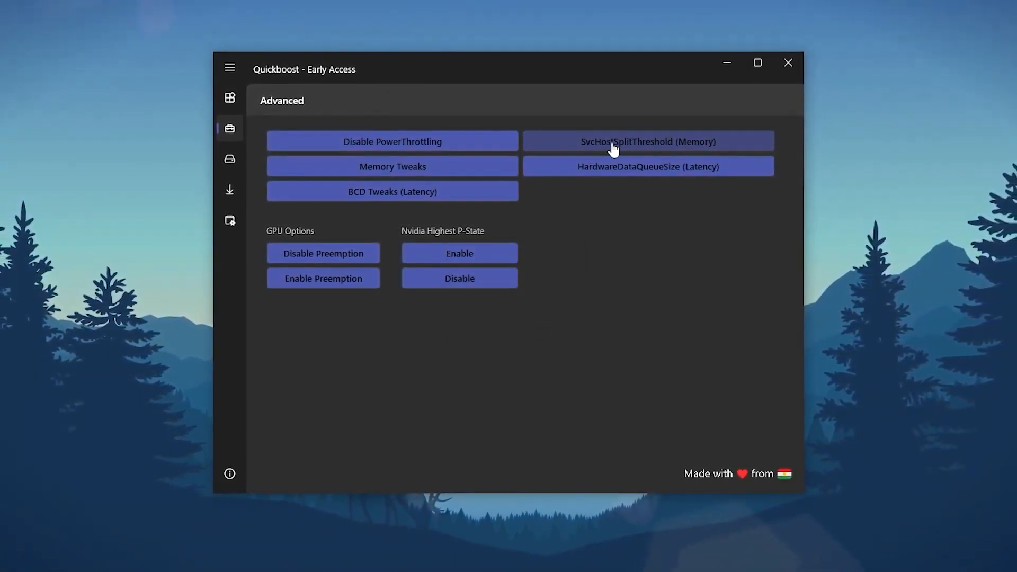
Apply the SvcHostSplitThreshold tweak for 16gb RAM and the HardwareDataQueueSize latency tweak
click(647, 141)
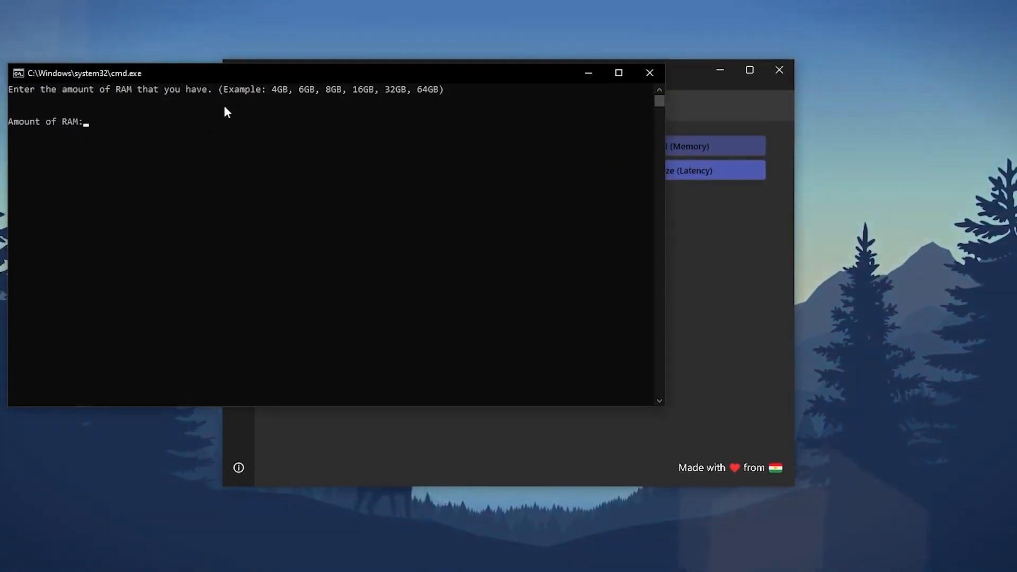
mouse_move(51, 153)
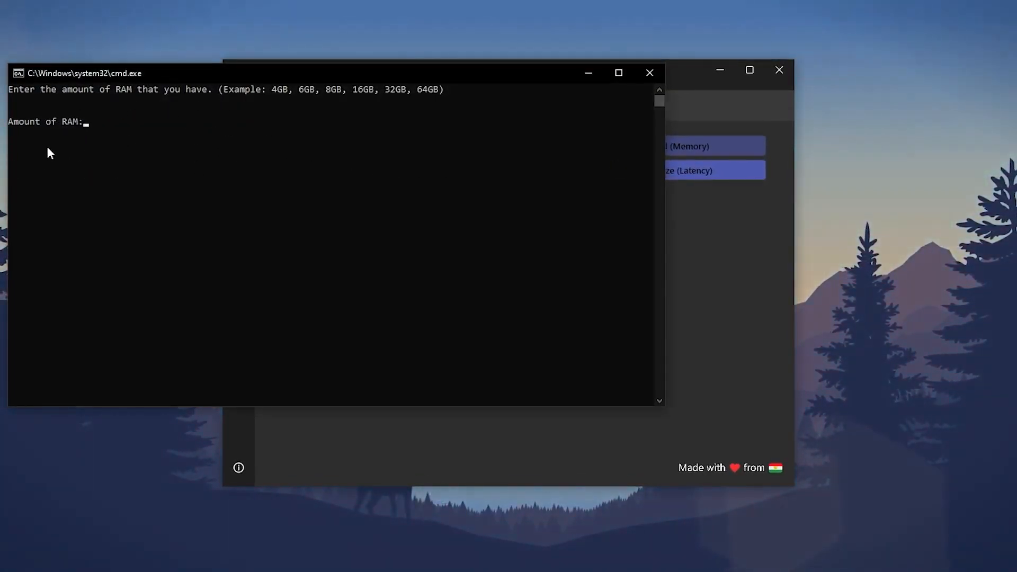
text(16)
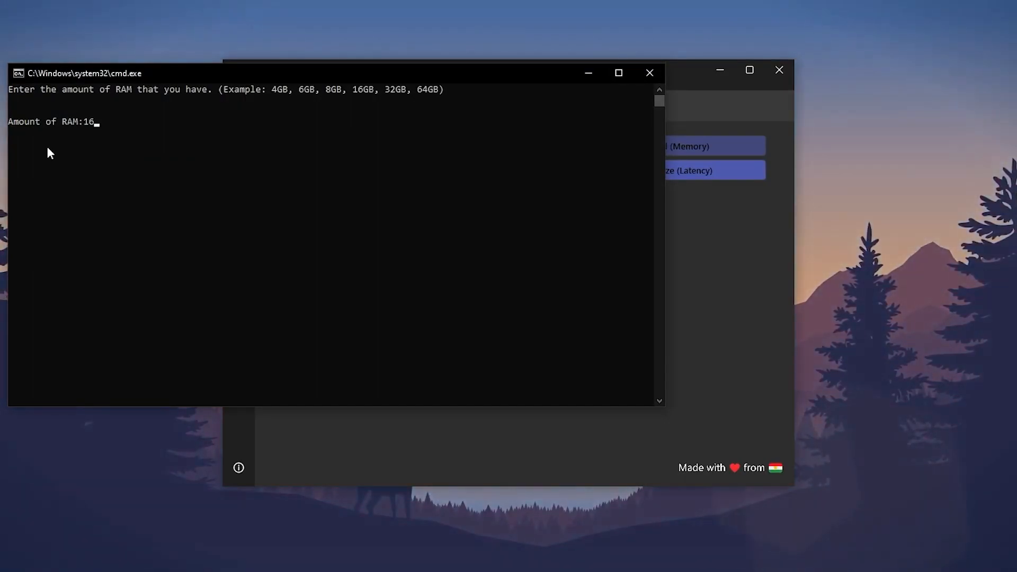
text(gb)
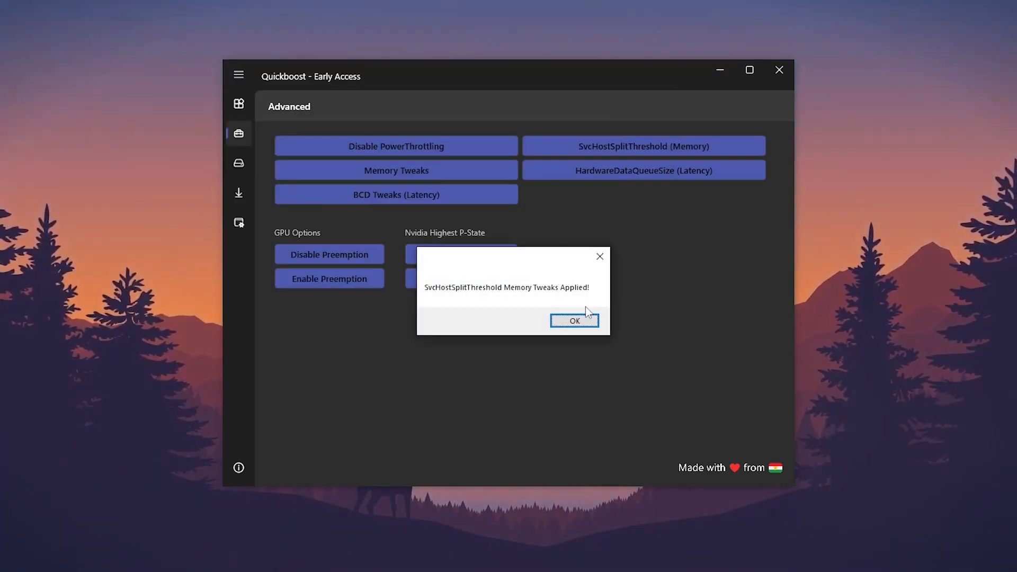
click(573, 320)
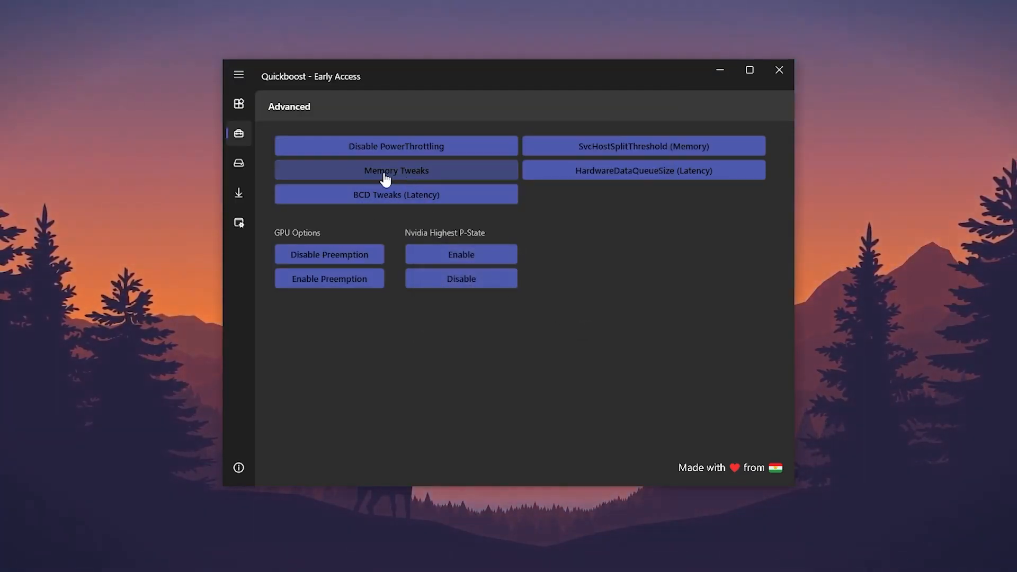
mouse_move(532, 325)
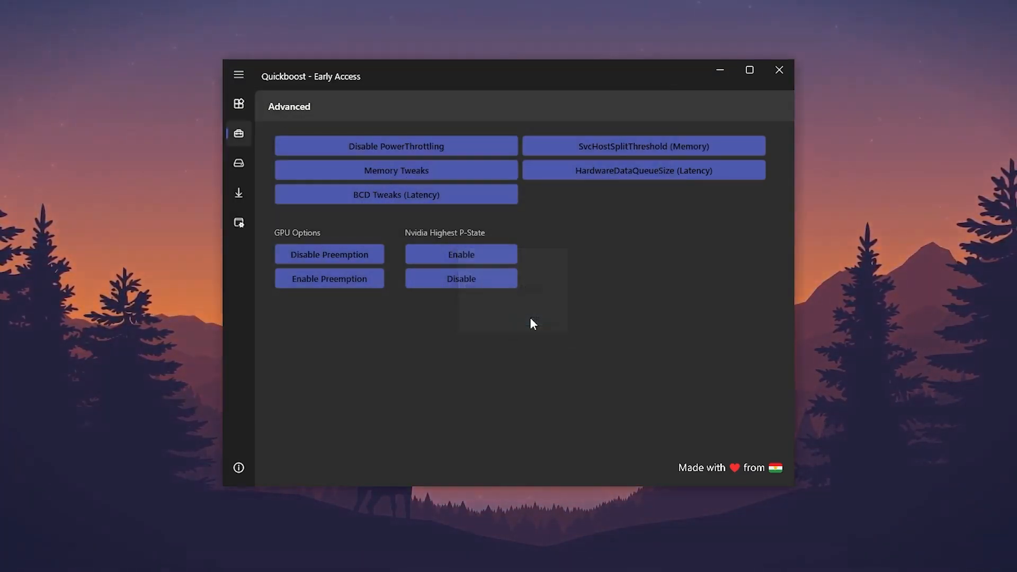
mouse_move(644, 177)
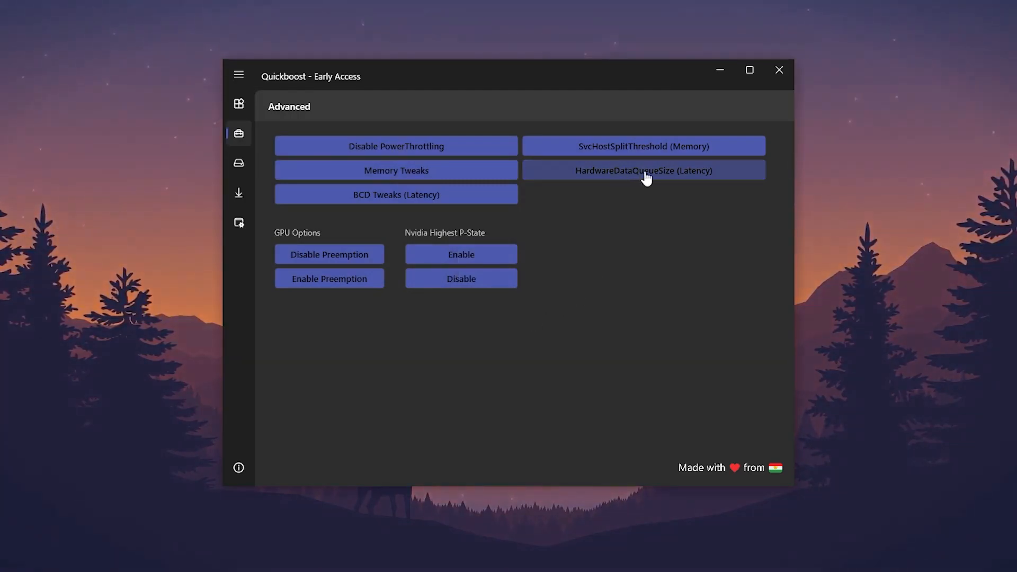
click(643, 169)
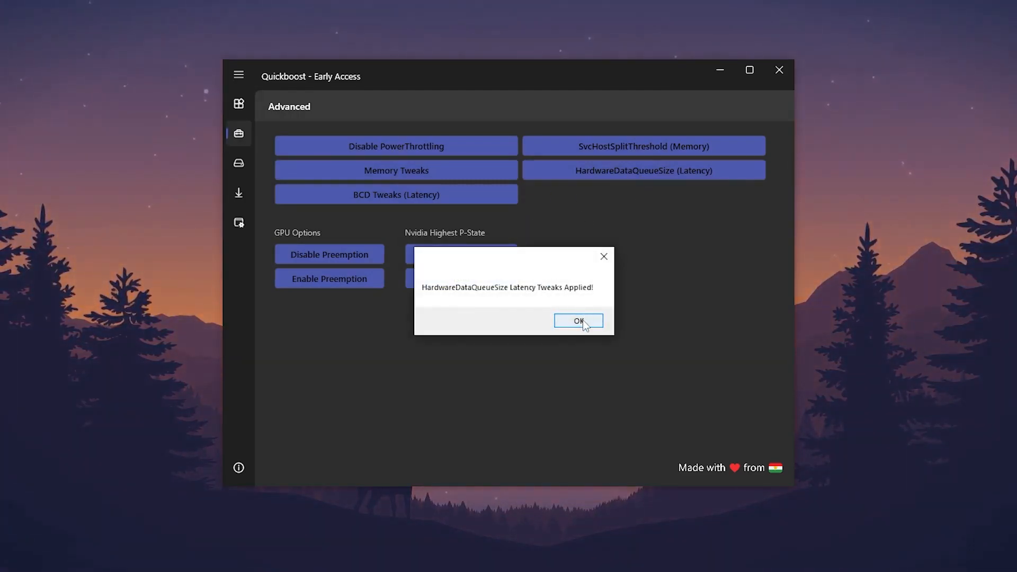
click(578, 320)
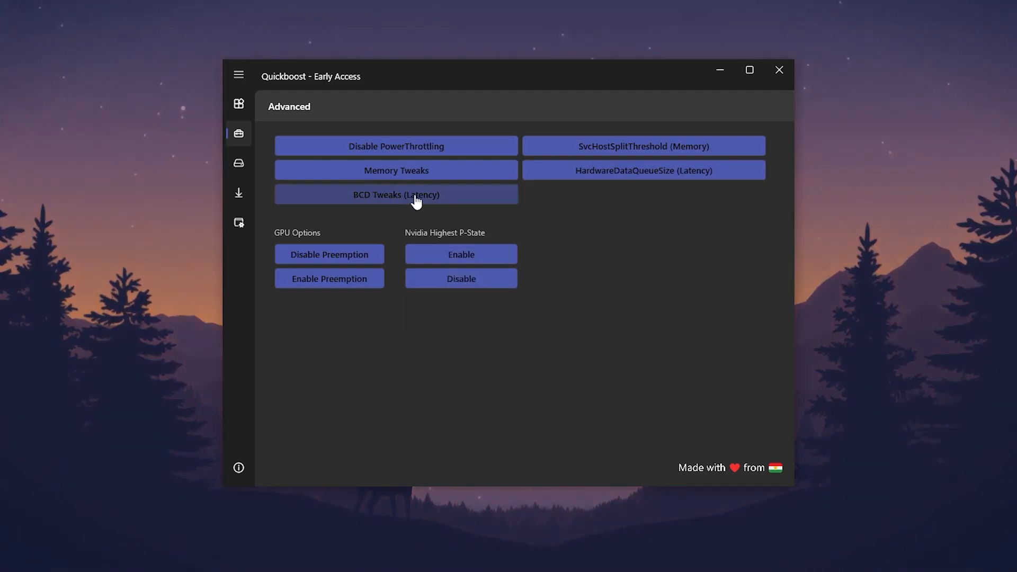
mouse_move(548, 326)
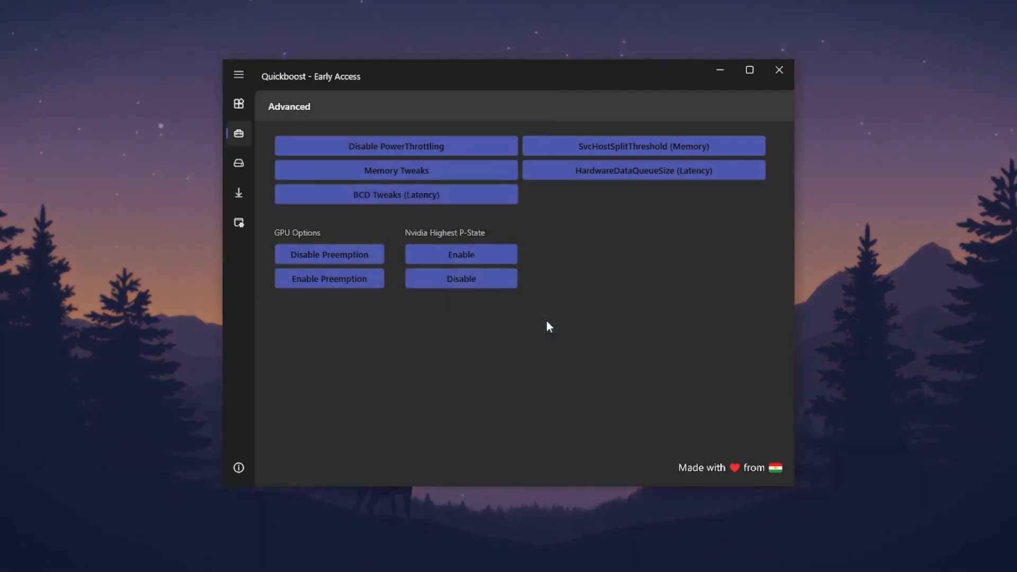
mouse_move(223, 166)
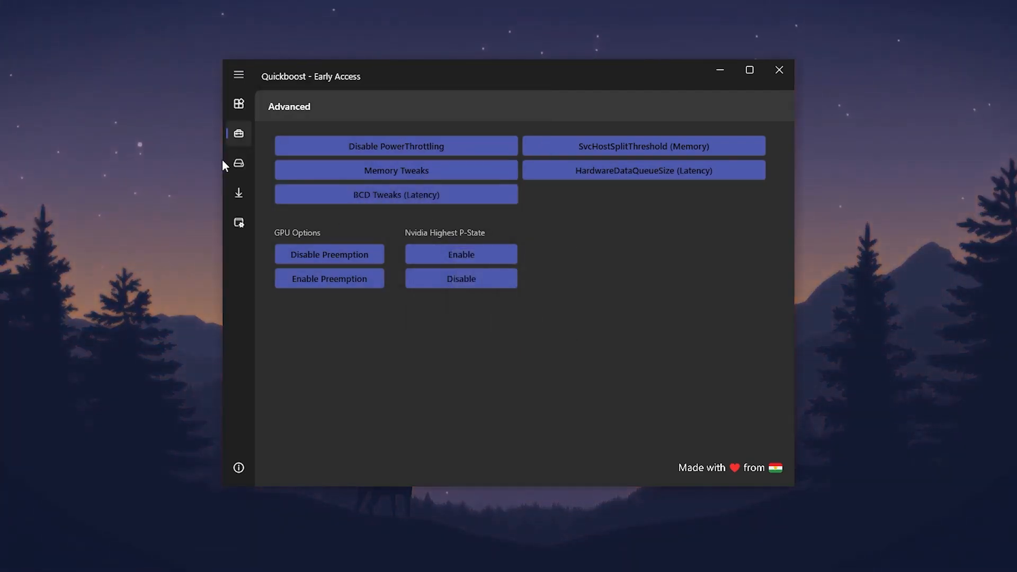
Clean system temporary files and all log files from the Clean-up page
click(238, 163)
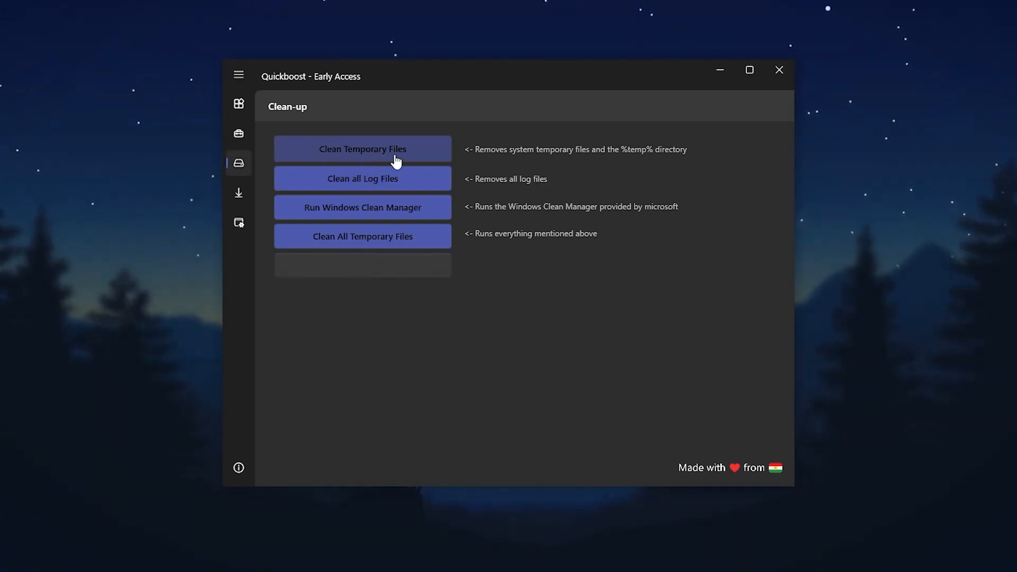
click(363, 148)
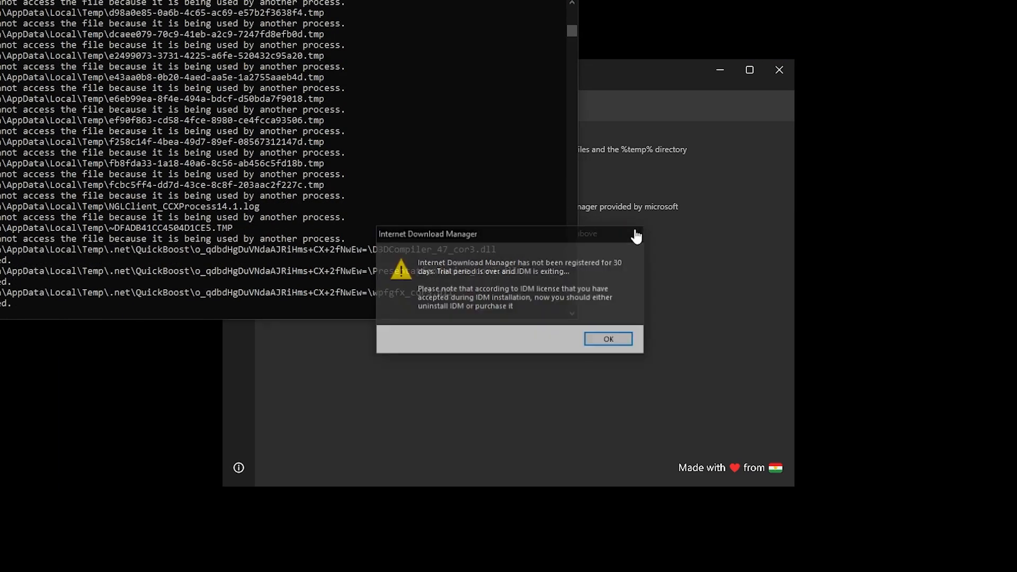
click(607, 339)
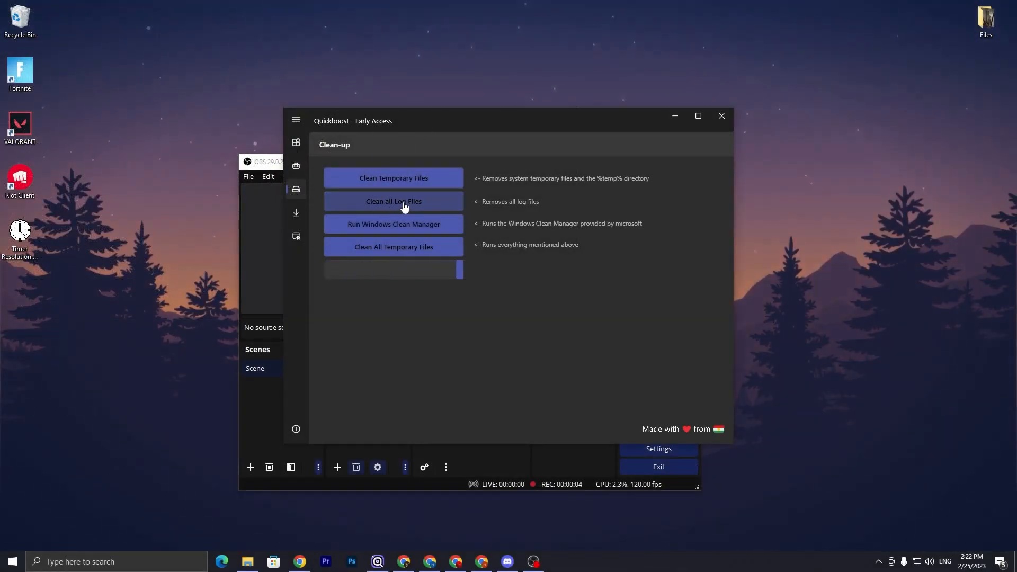
click(393, 201)
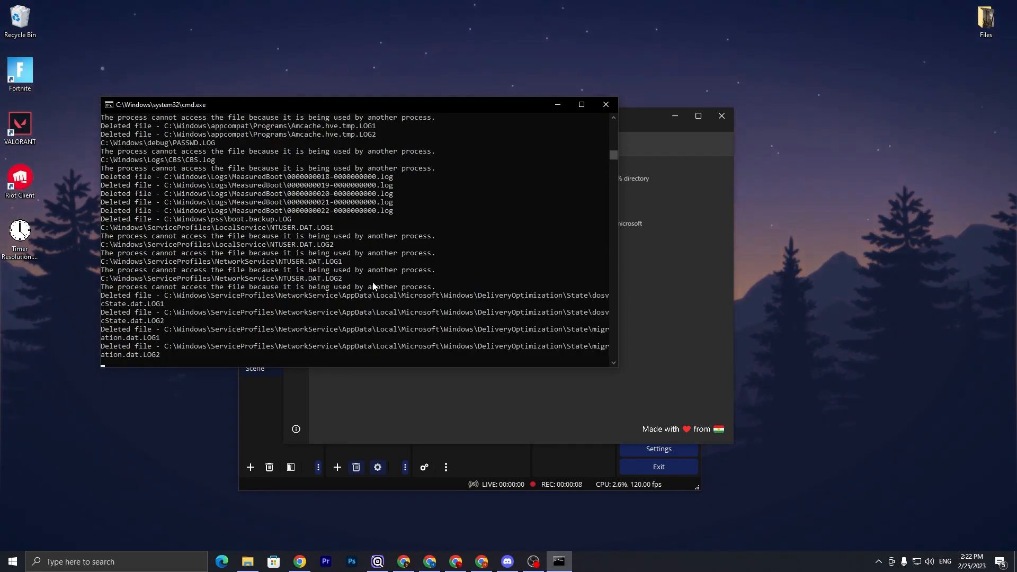
click(606, 104)
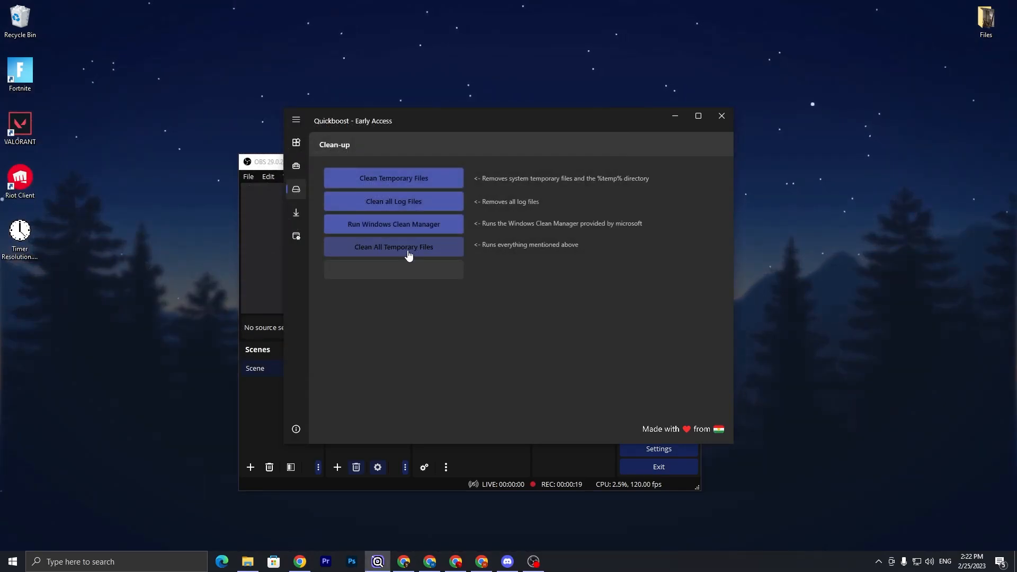
Run the complete temporary-file clean-up and close its console
click(393, 247)
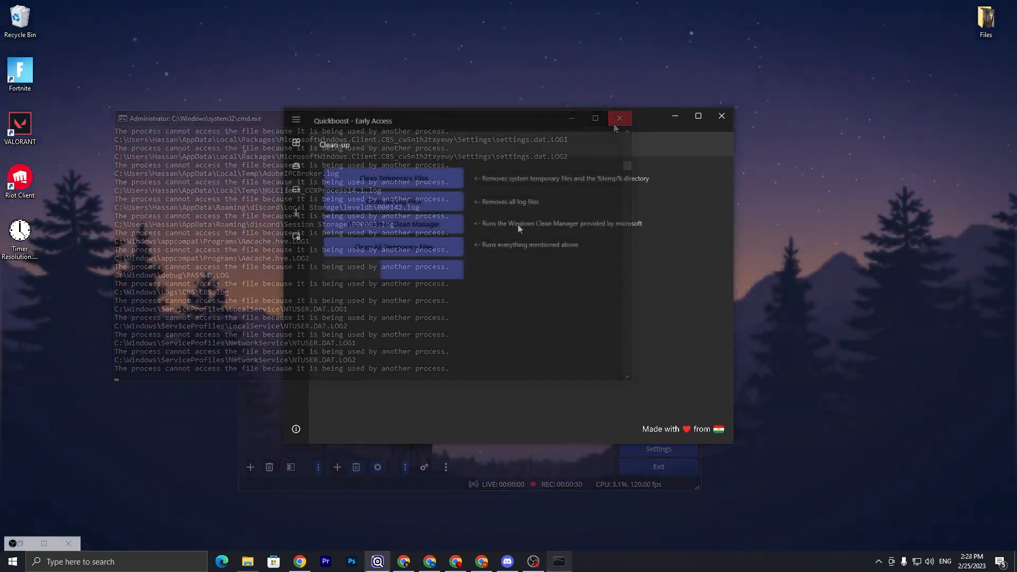
click(619, 118)
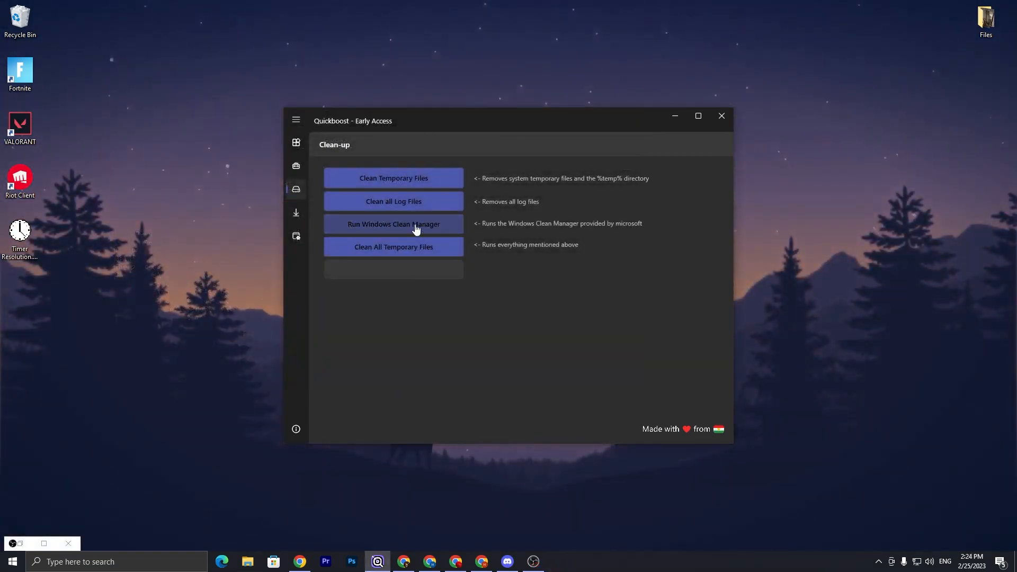
View the recommended program downloads, then switch to the Windows tweaks for Explorer, settings and taskbar
click(296, 213)
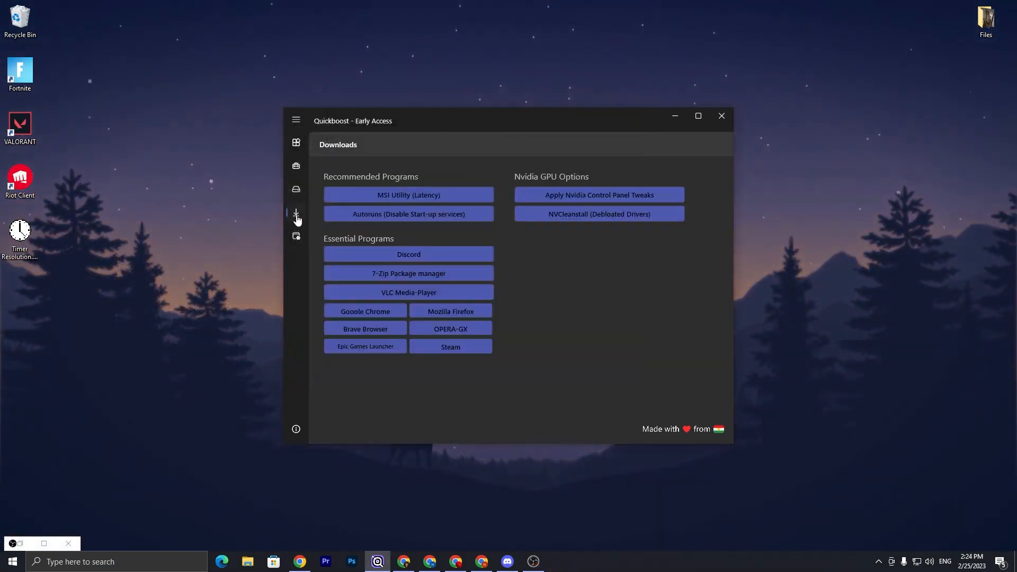
mouse_move(519, 173)
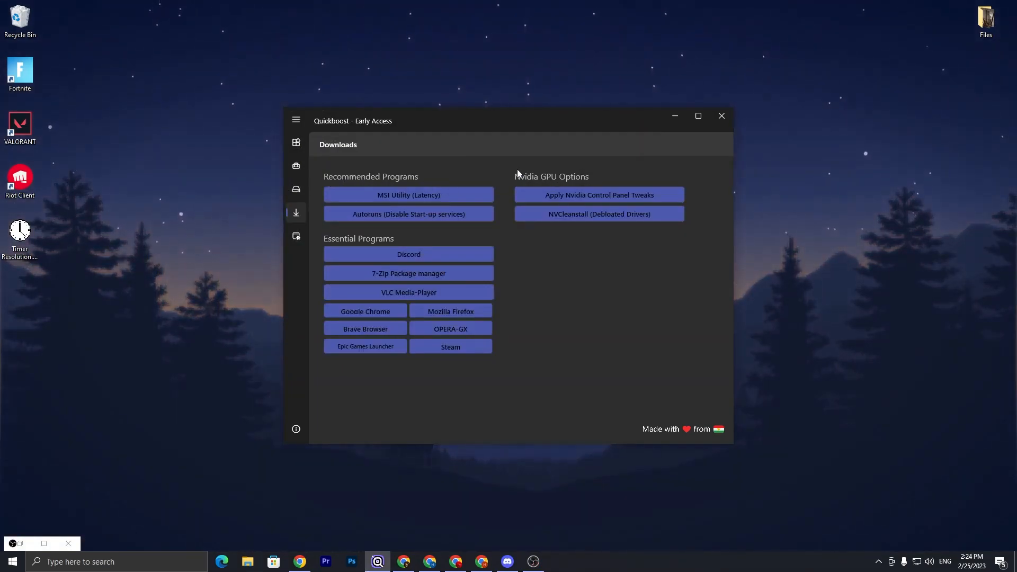
click(296, 235)
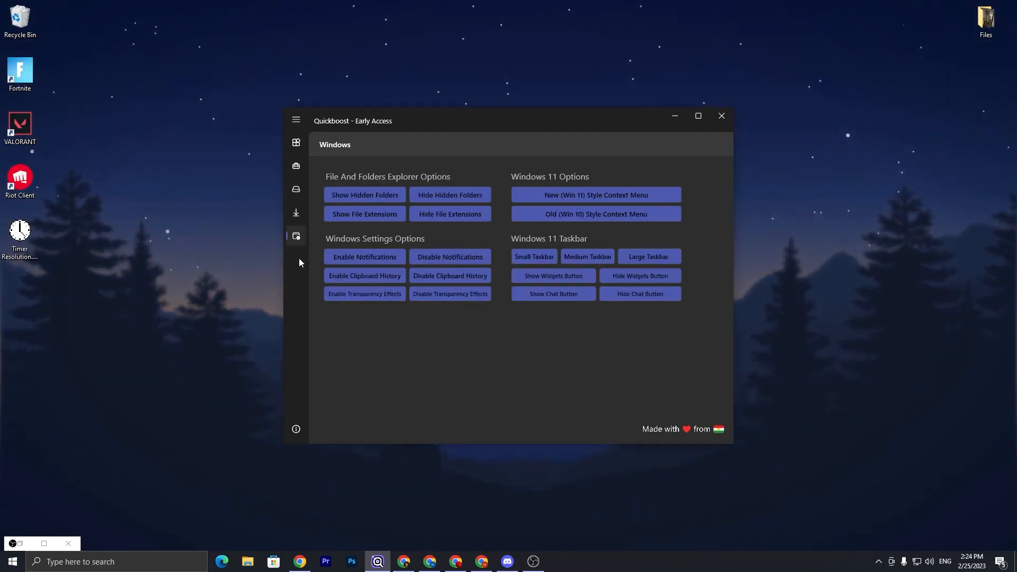
mouse_move(404, 157)
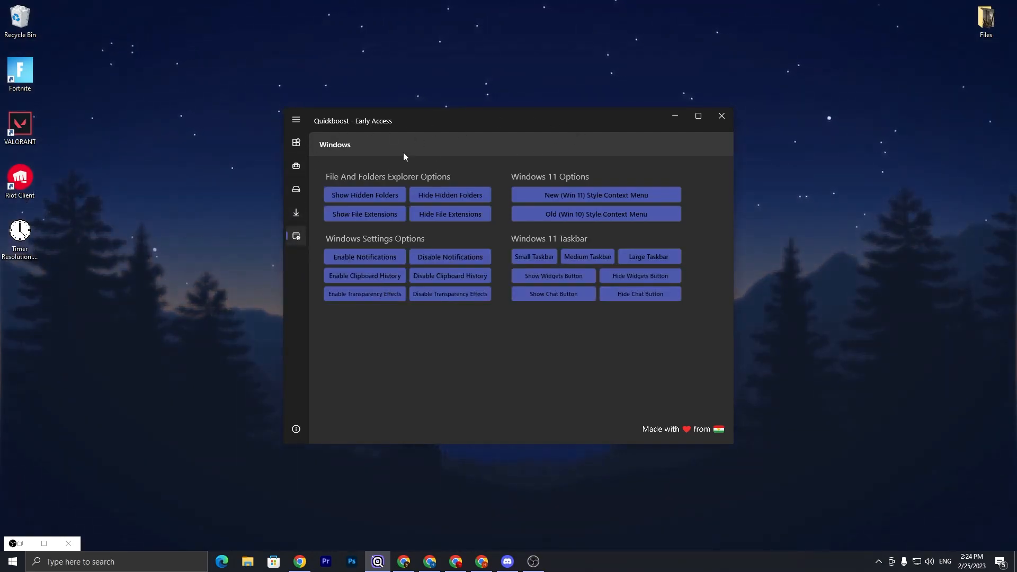
mouse_move(396, 395)
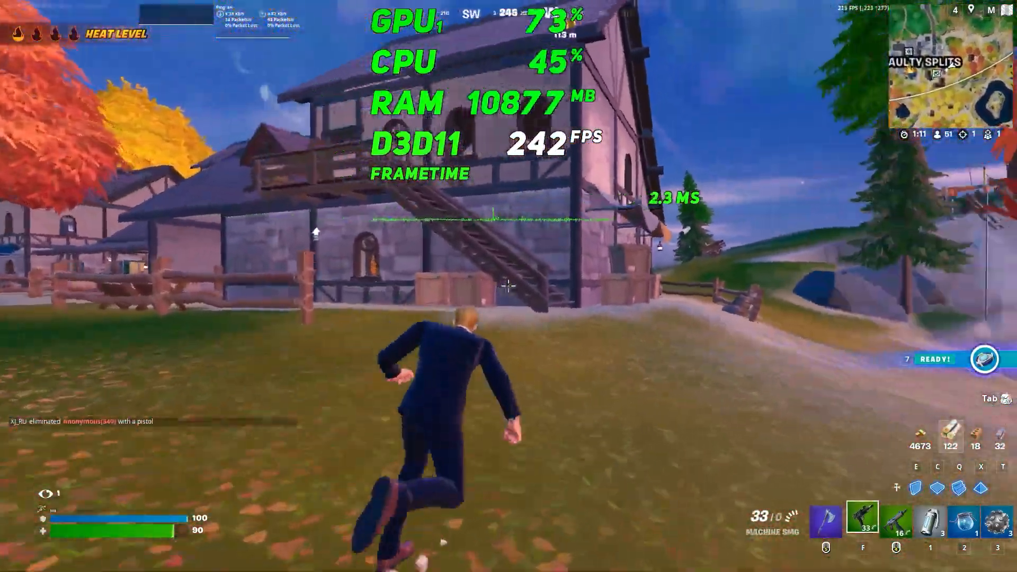
mouse_move(509, 286)
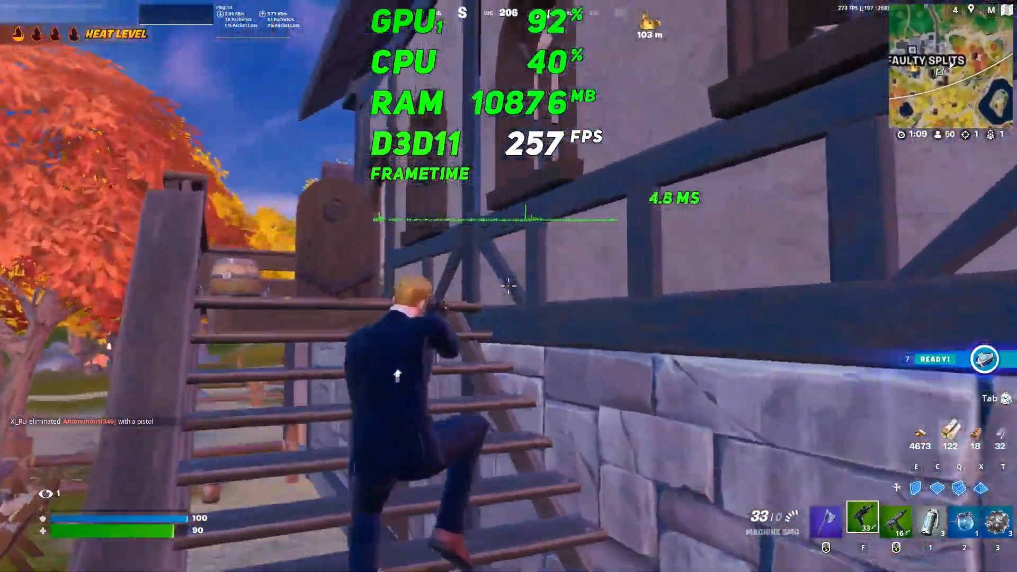